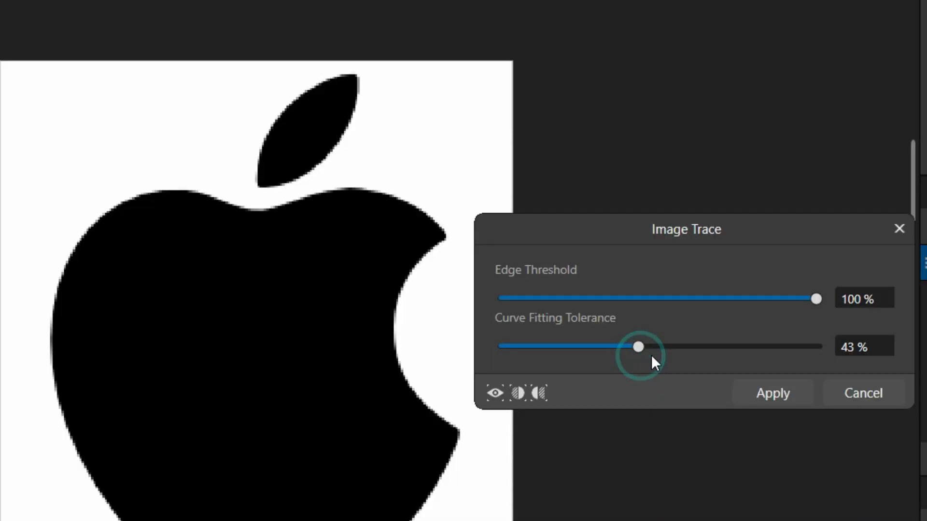
Preview Image Trace threshold and tolerance changes in split view, then cancel without tracing
drag(816, 298, 549, 298)
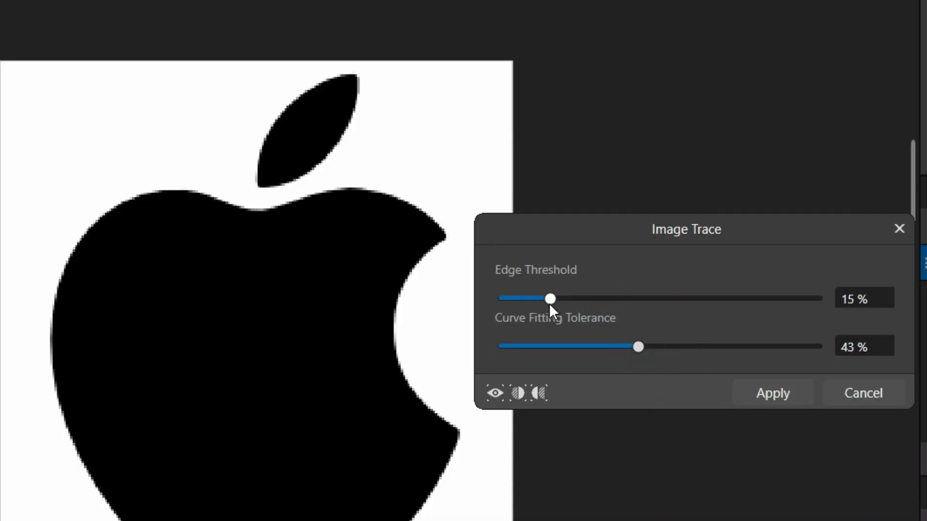
drag(549, 299, 815, 298)
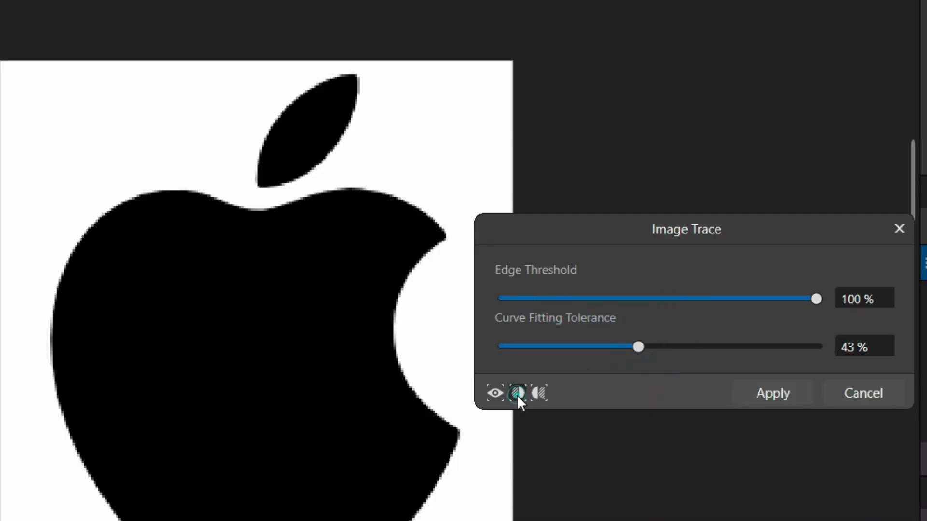
click(516, 393)
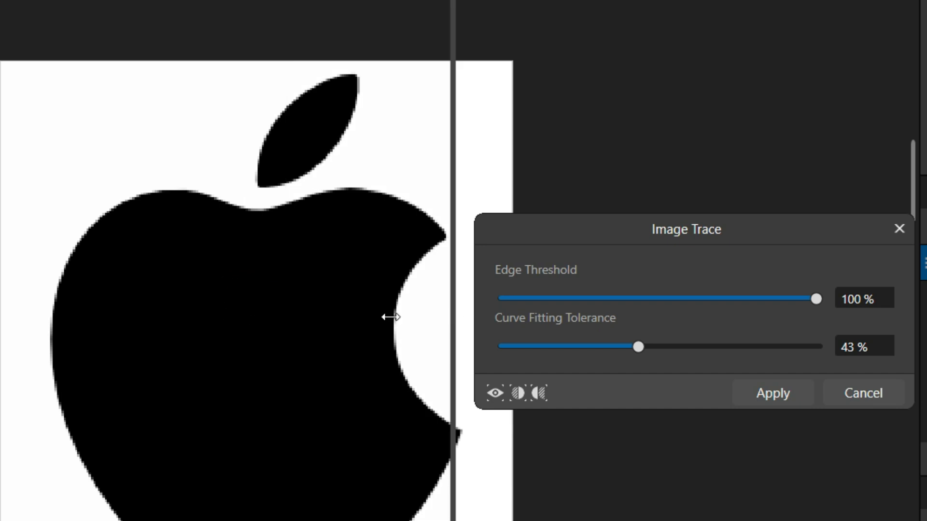
click(638, 346)
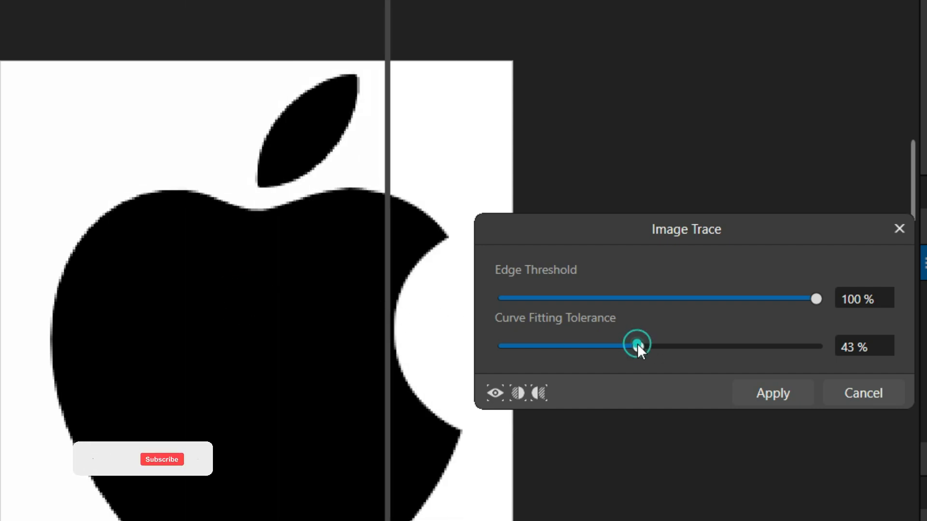
drag(637, 345, 544, 346)
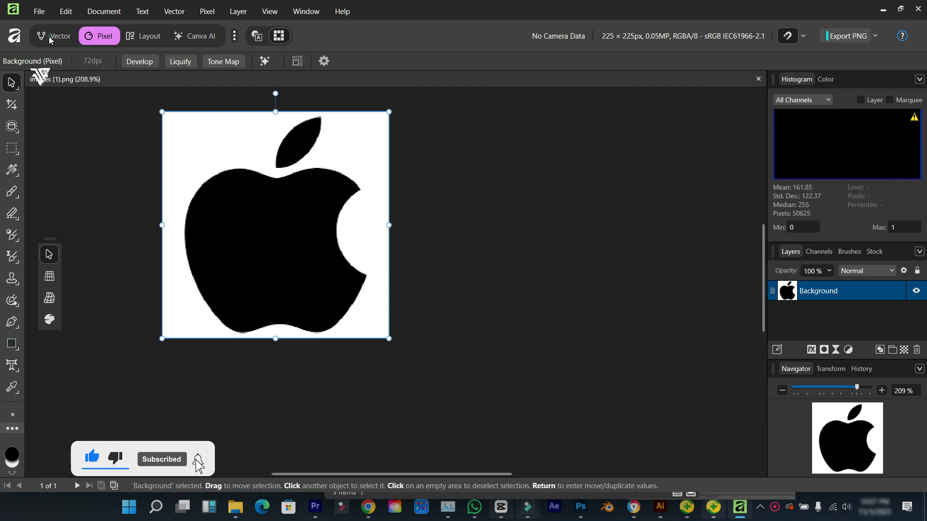
Switch the apple document to the Vector studio and dismiss the Studio Switching notice
click(55, 36)
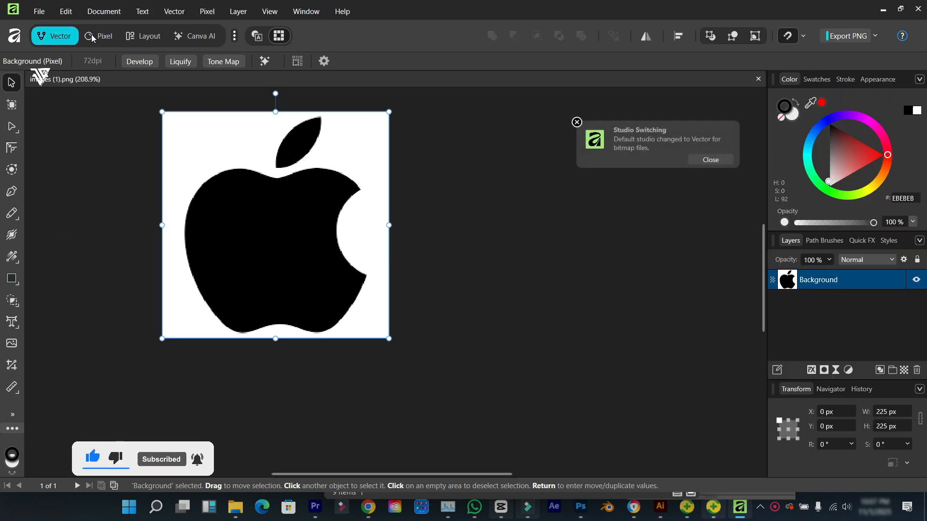
click(105, 36)
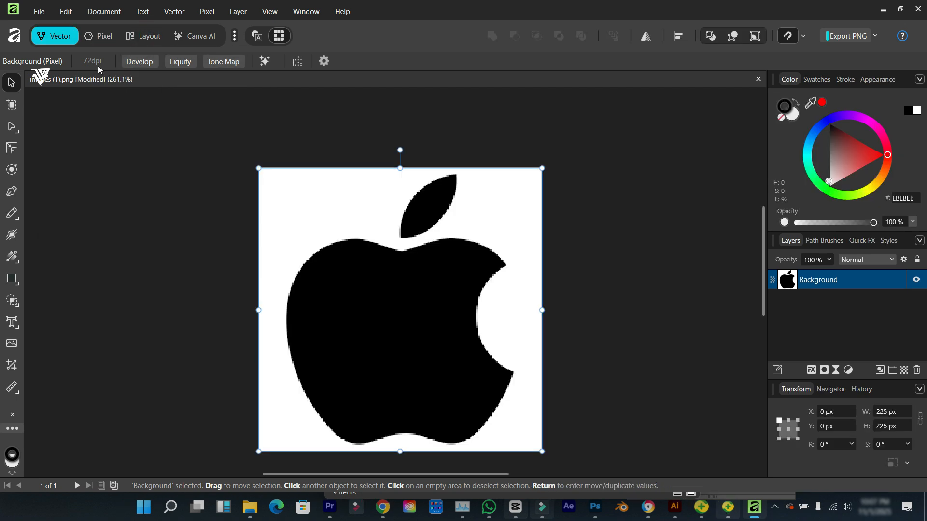
click(173, 11)
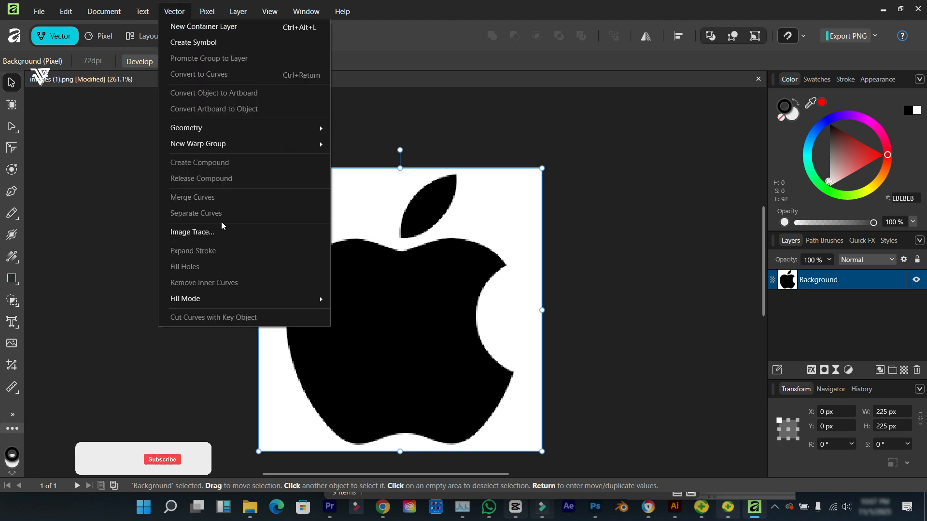
click(192, 232)
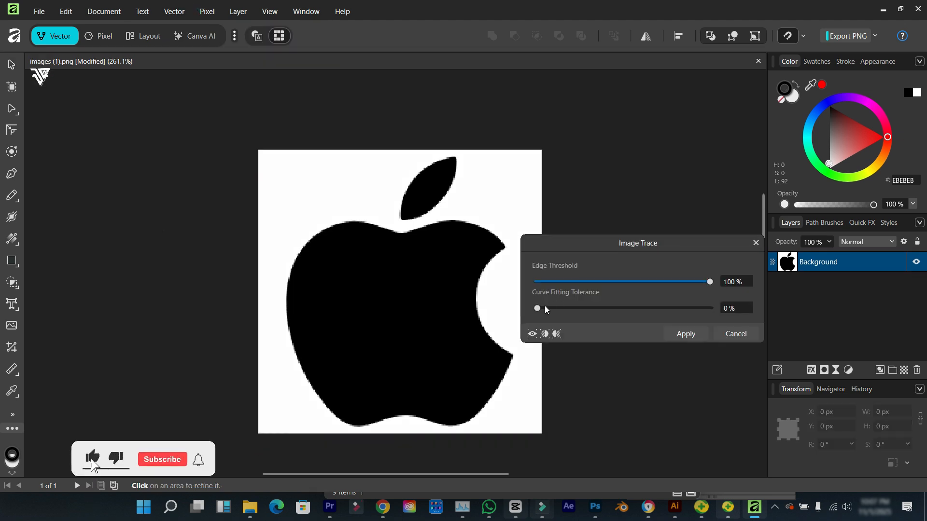
drag(536, 308, 611, 308)
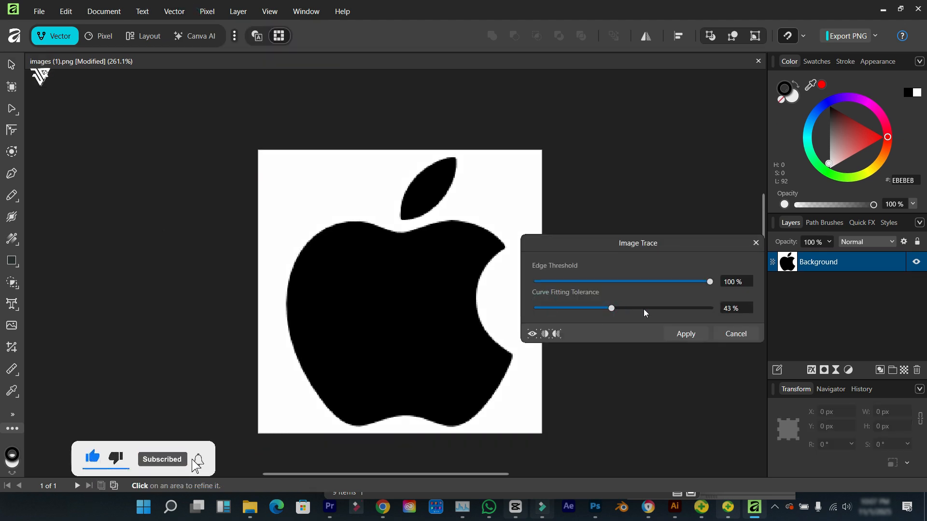
drag(709, 282, 562, 281)
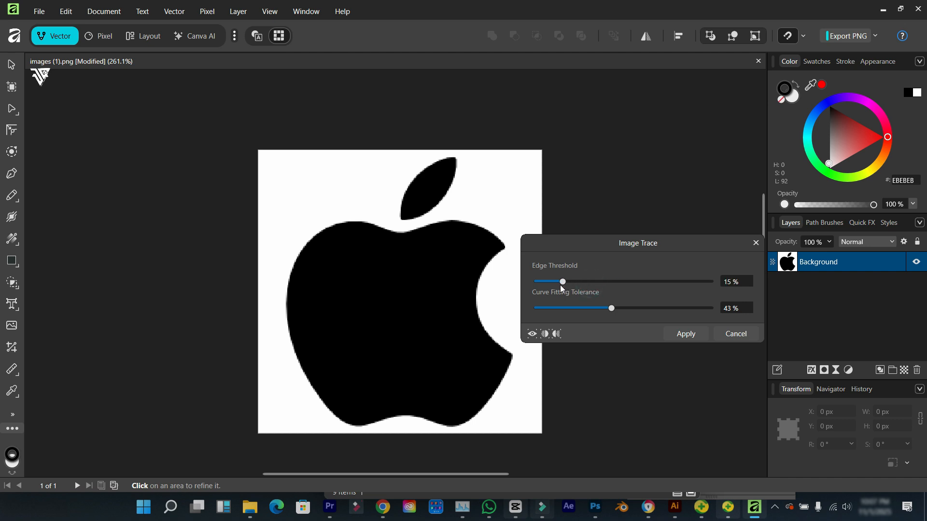
drag(562, 282, 708, 282)
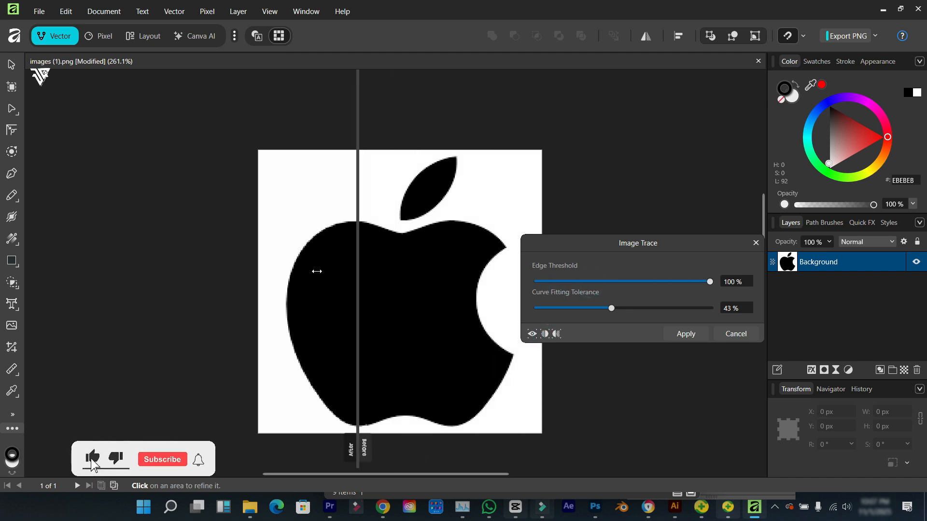
drag(611, 308, 680, 308)
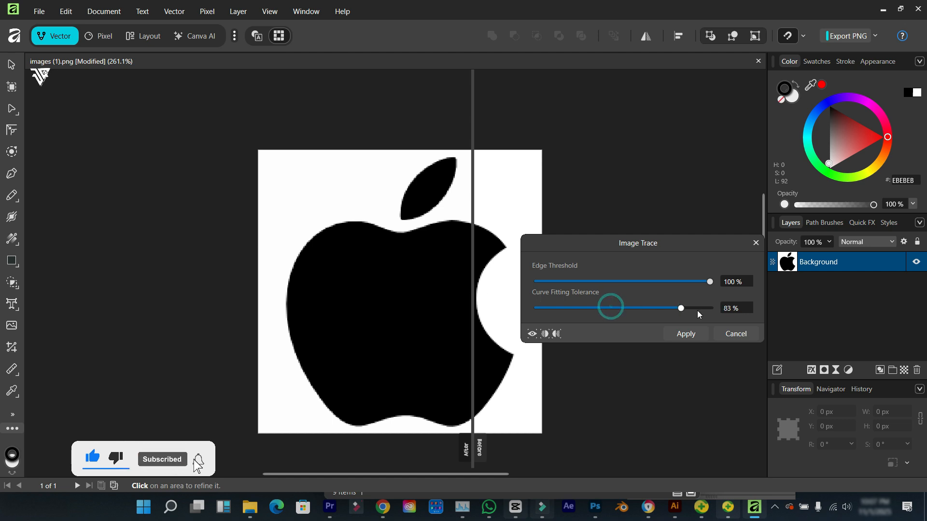
drag(680, 308, 537, 308)
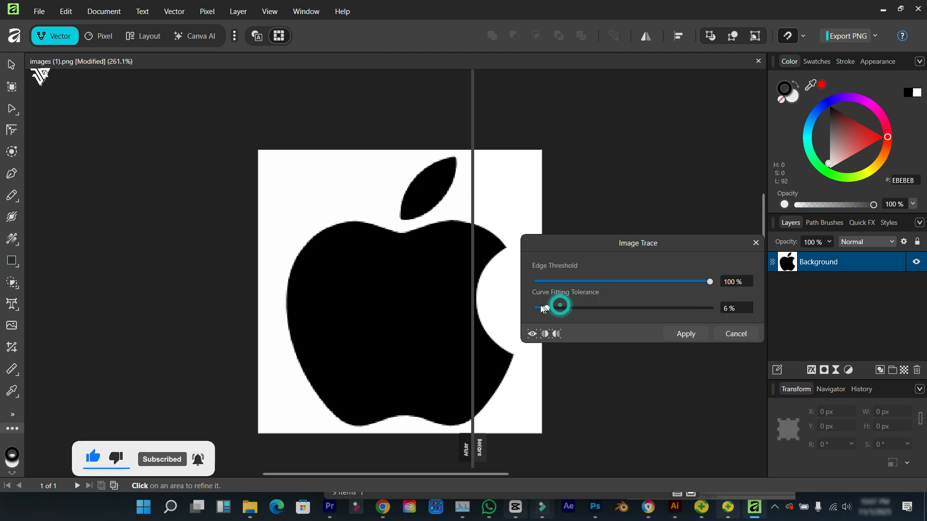
drag(559, 307, 563, 307)
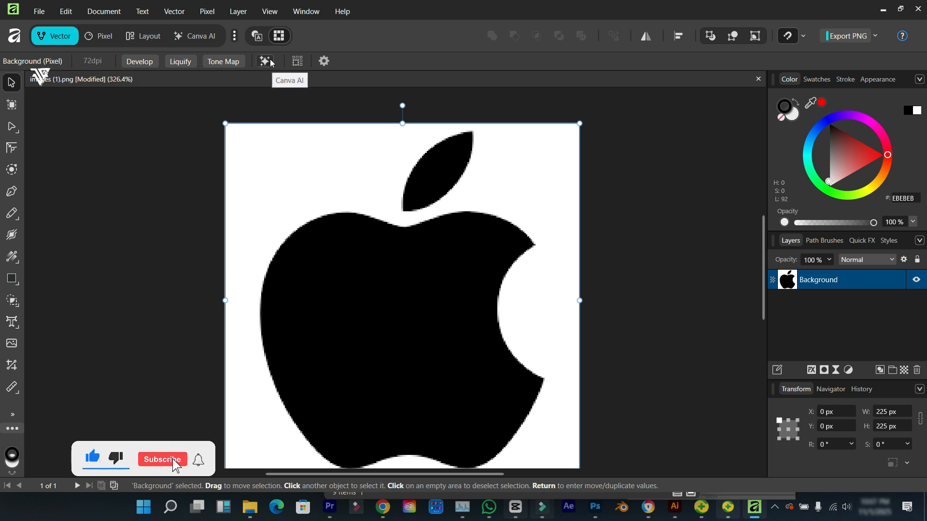
Show the Canva AI image tools dropdown for the apple layer
click(161, 459)
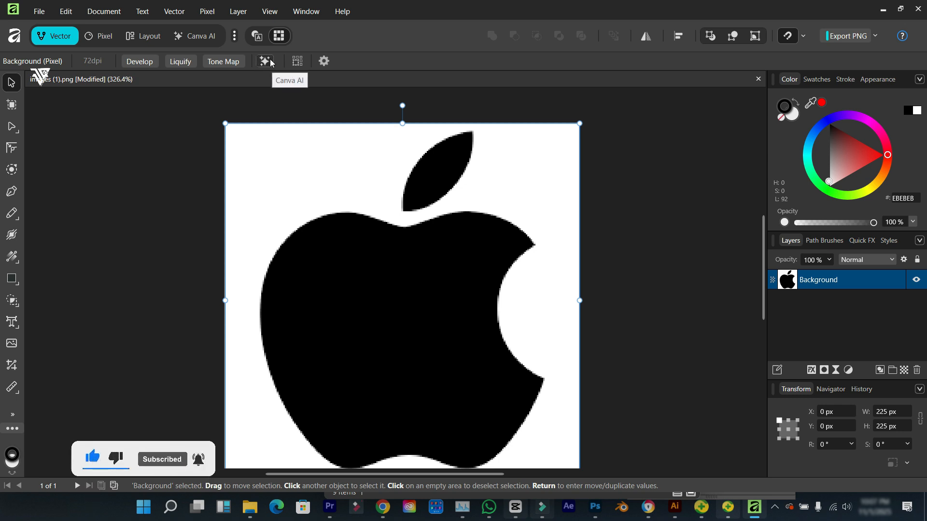
click(266, 61)
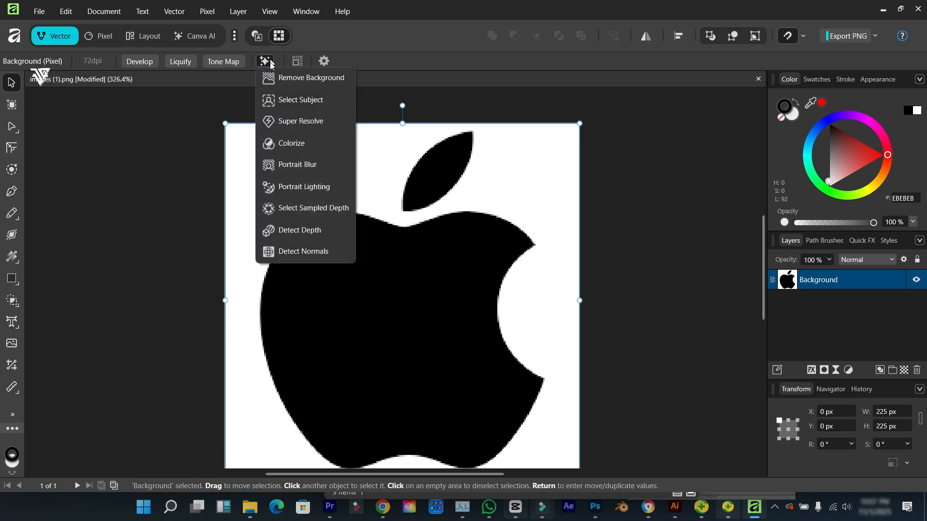
mouse_move(312, 143)
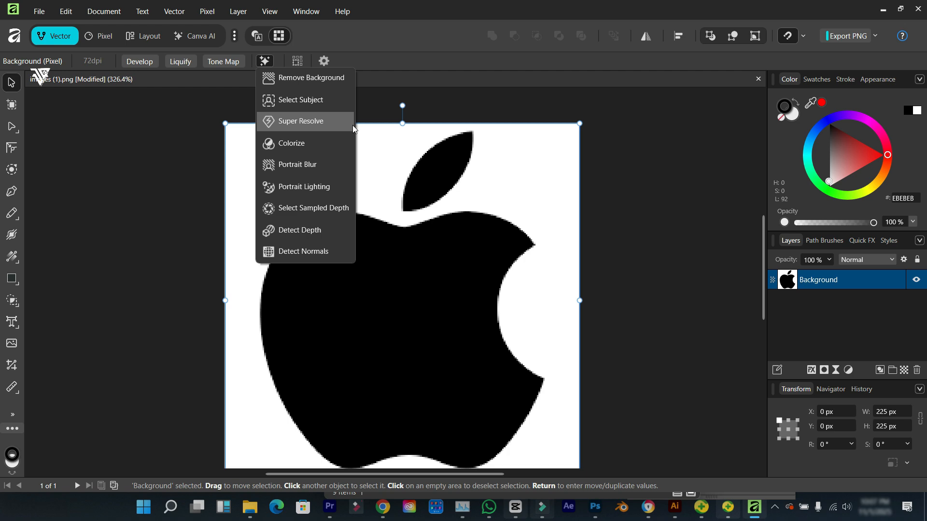
Upscale the apple 400% with Super Resolve, scaling the document to 900 × 900 px
click(301, 121)
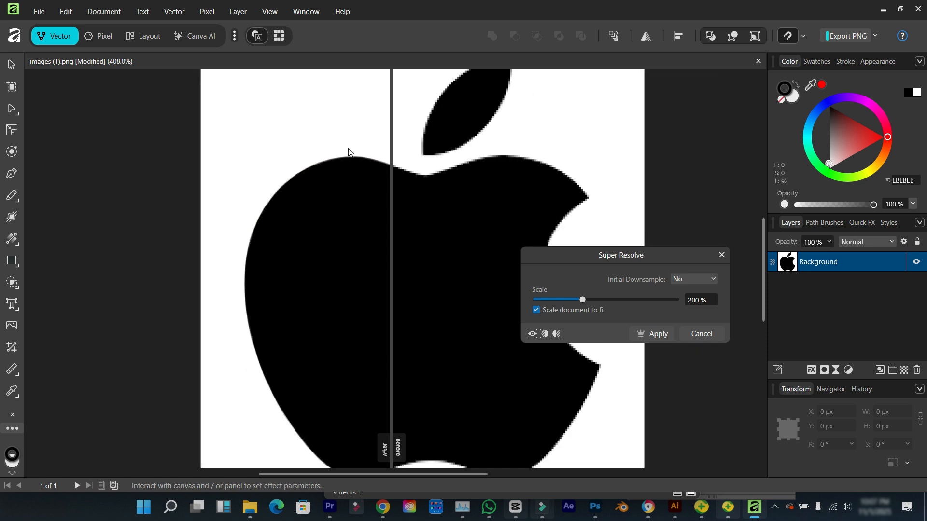
drag(582, 299, 651, 299)
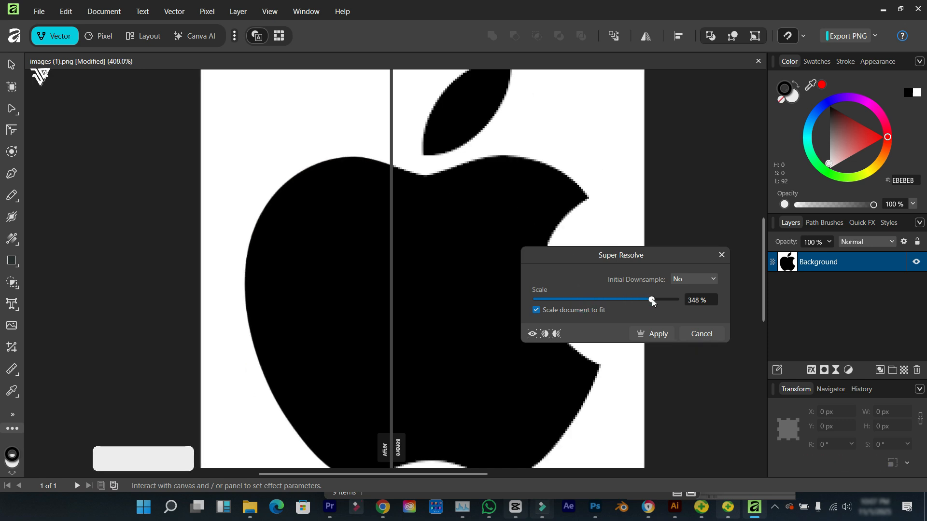
drag(651, 299, 676, 300)
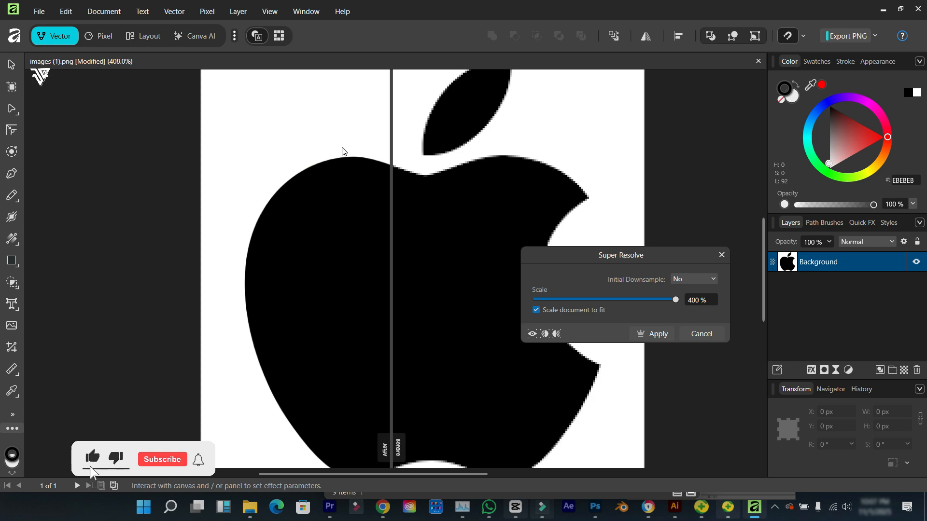
click(161, 459)
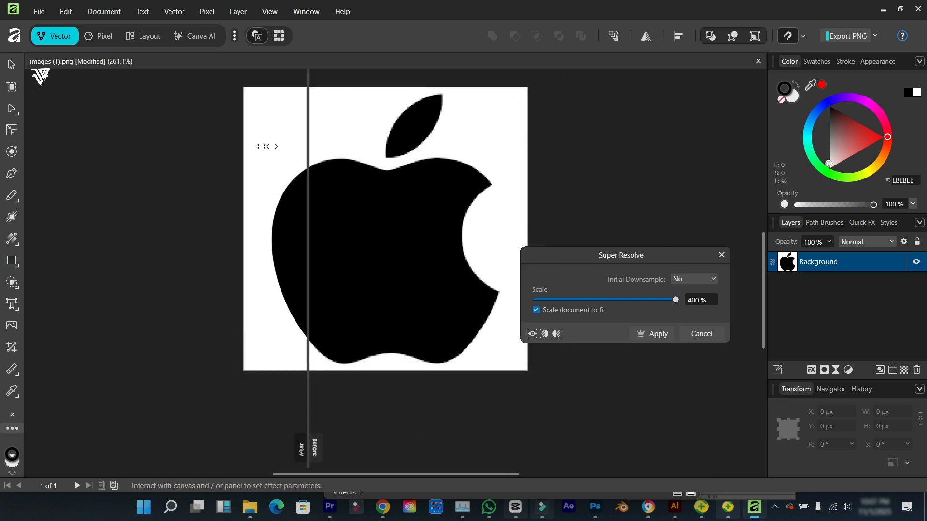
click(658, 334)
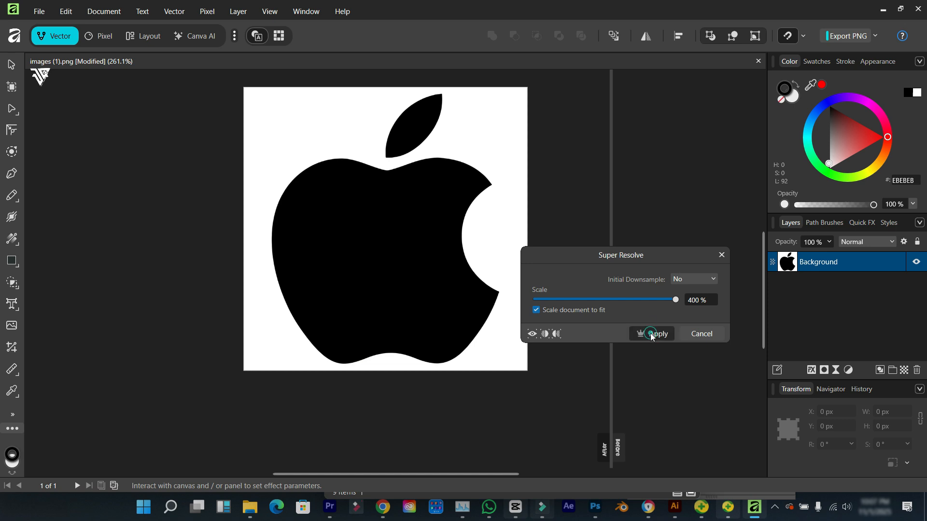
click(660, 334)
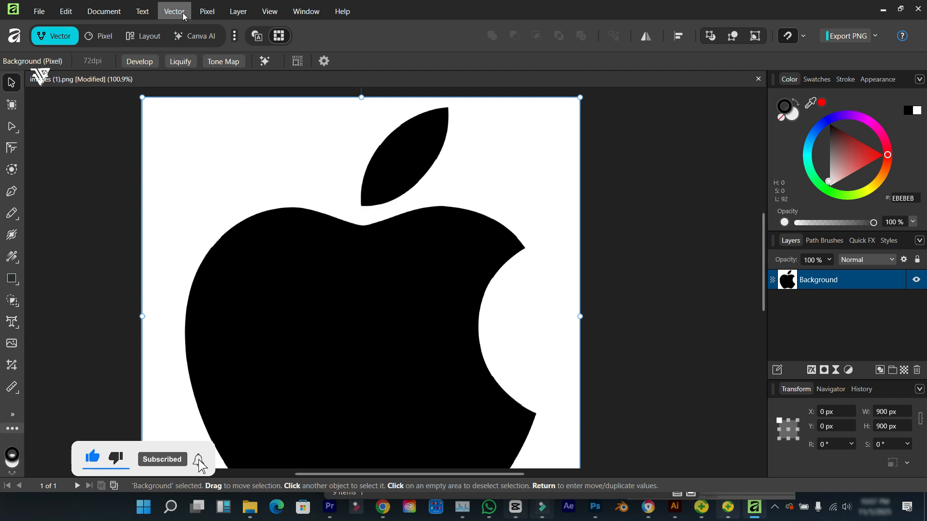
Trace the upscaled apple with Image Trace at 100% edge threshold and 0% tolerance
click(255, 235)
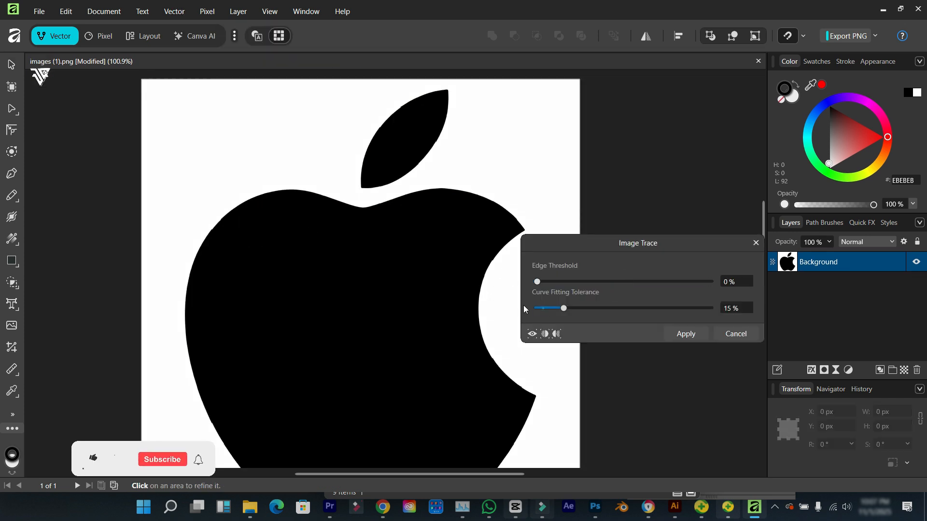
click(736, 334)
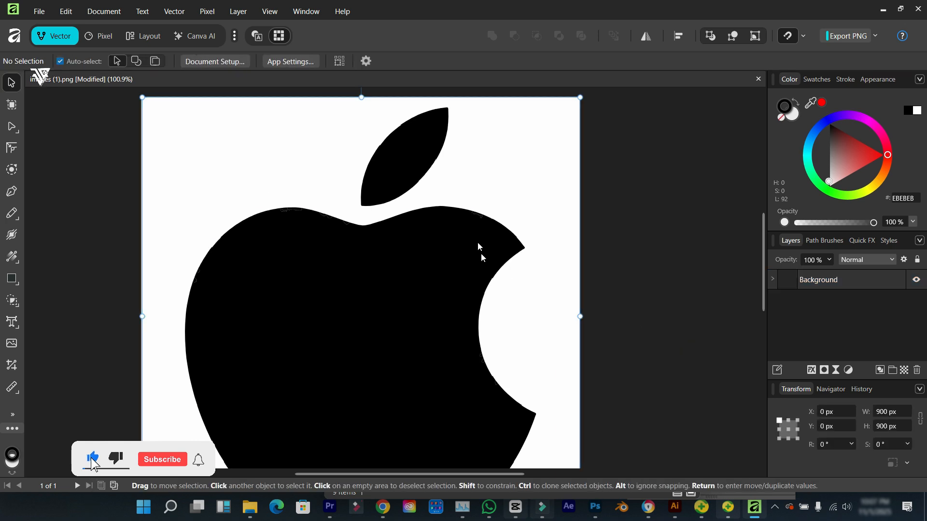
click(92, 458)
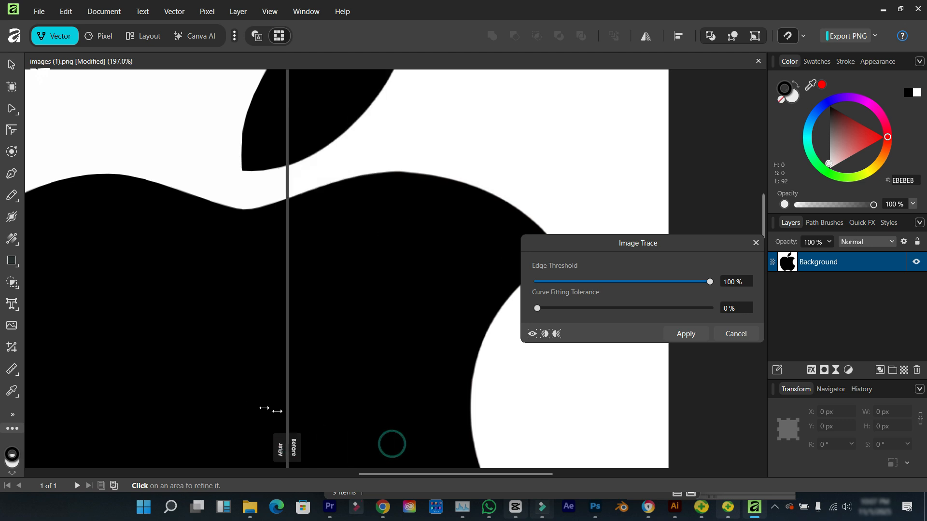
drag(278, 408, 235, 365)
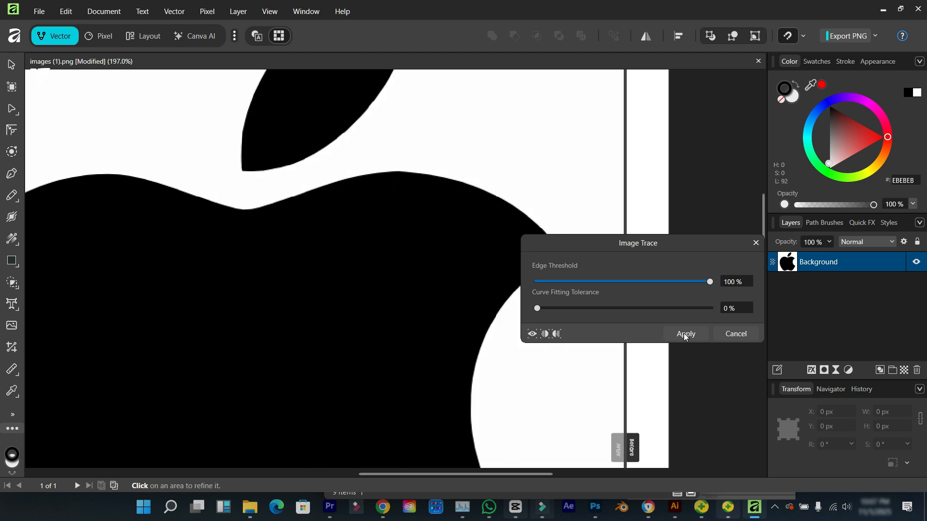
click(685, 333)
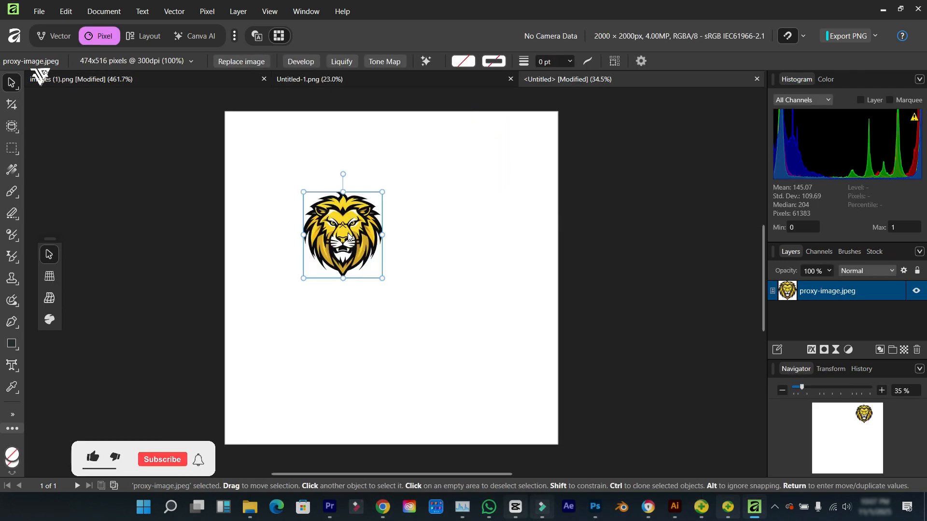
Enlarge the lion mascot to about 1756 × 1911 px so it nearly fills the page
drag(342, 234, 372, 270)
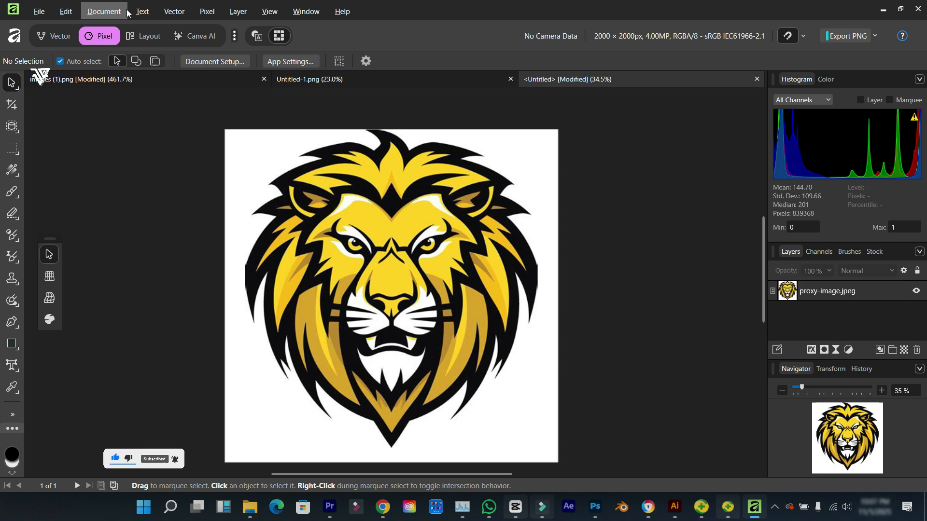
click(53, 36)
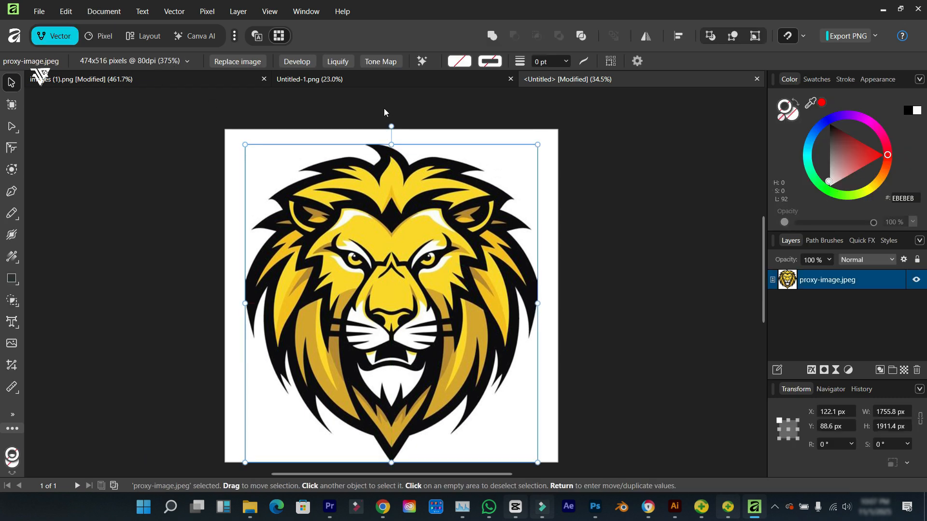
Image Trace the lion with 100% edge threshold and 72% curve fitting tolerance
click(173, 10)
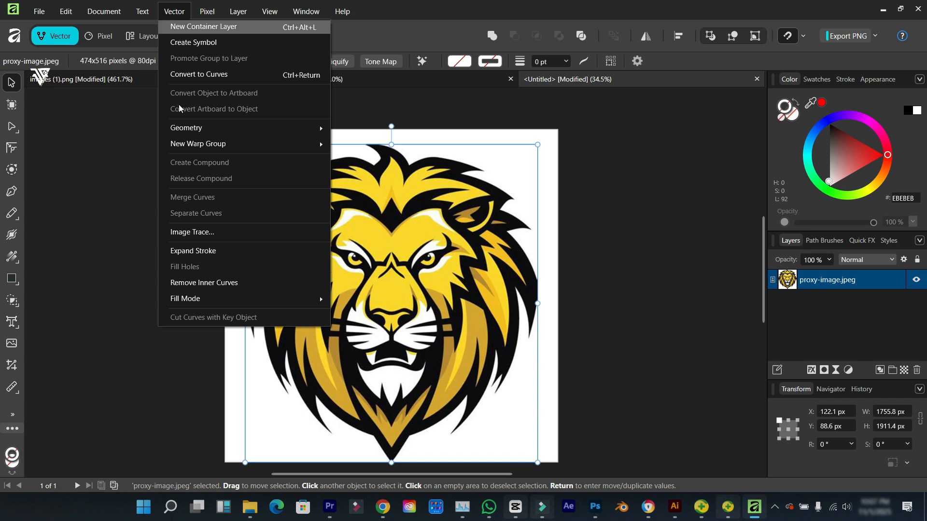
click(191, 232)
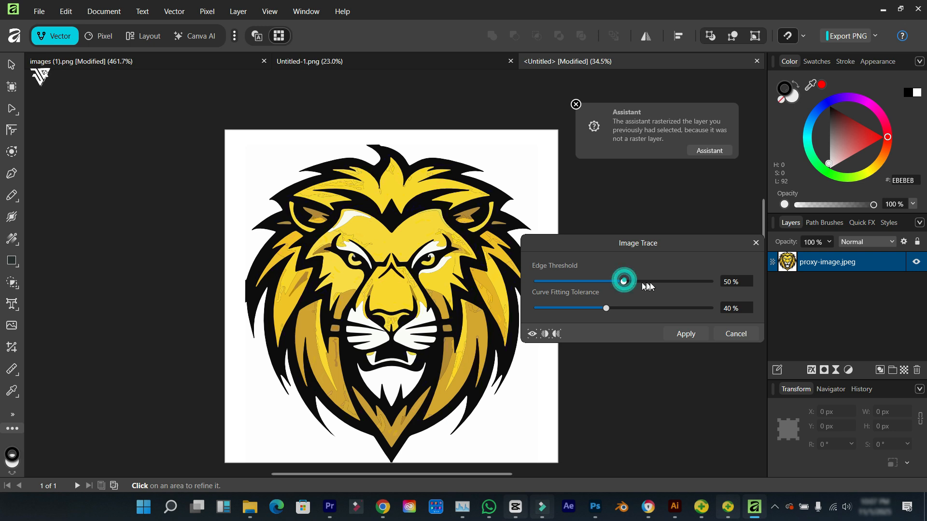
drag(623, 281, 709, 281)
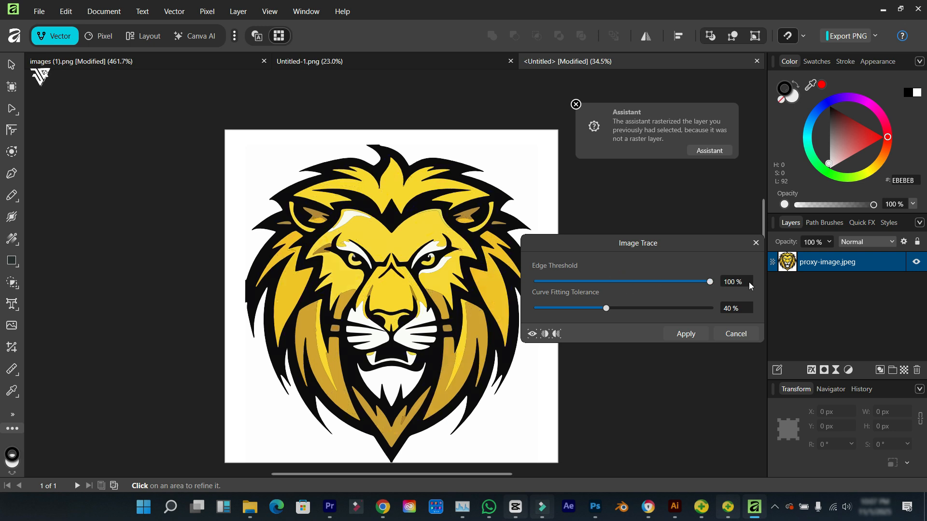
drag(605, 308, 575, 308)
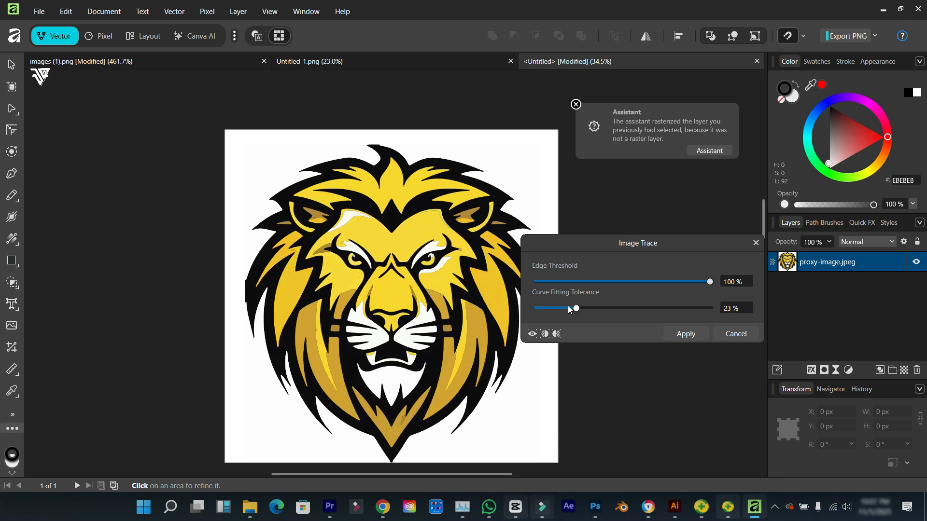
drag(575, 308, 537, 308)
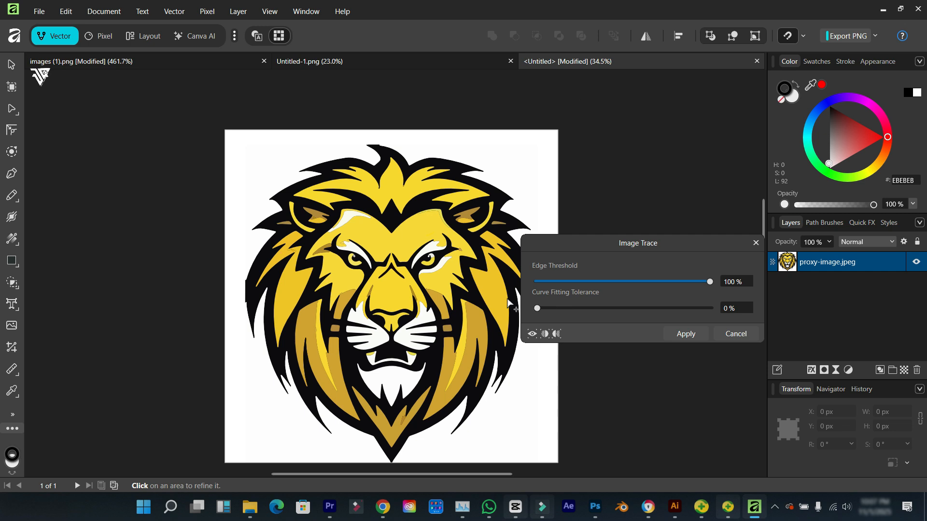
drag(536, 308, 570, 308)
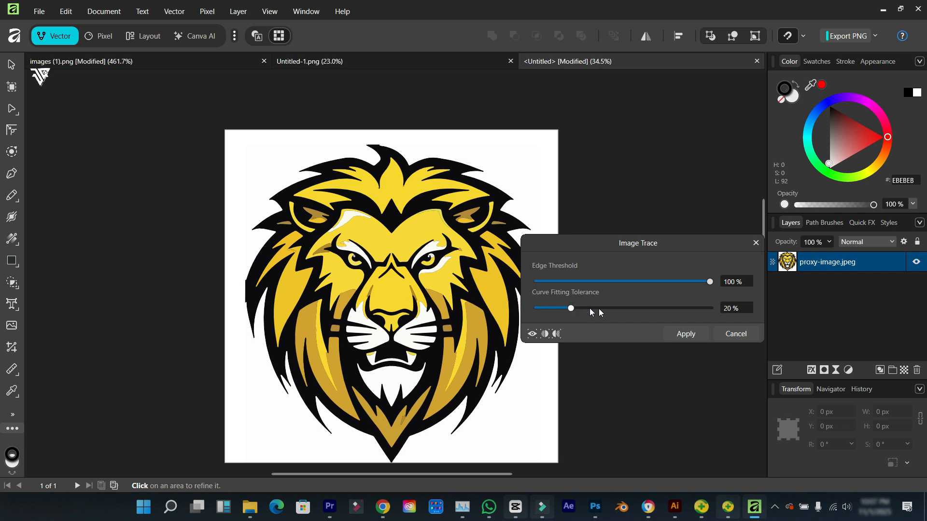
drag(570, 308, 661, 308)
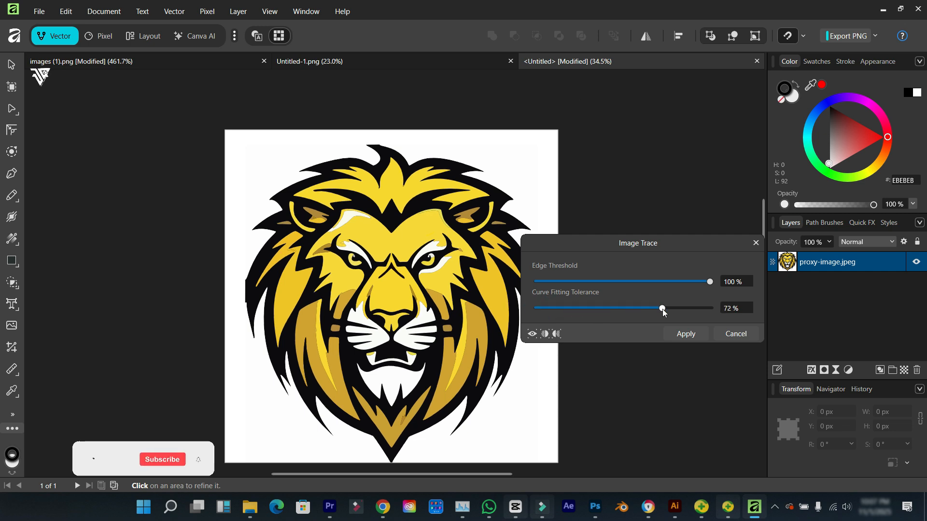
click(685, 334)
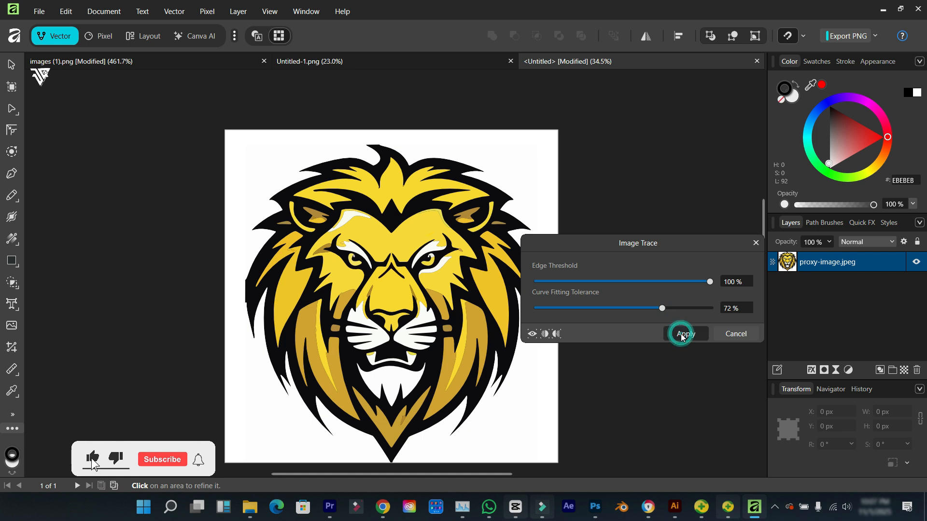
click(684, 334)
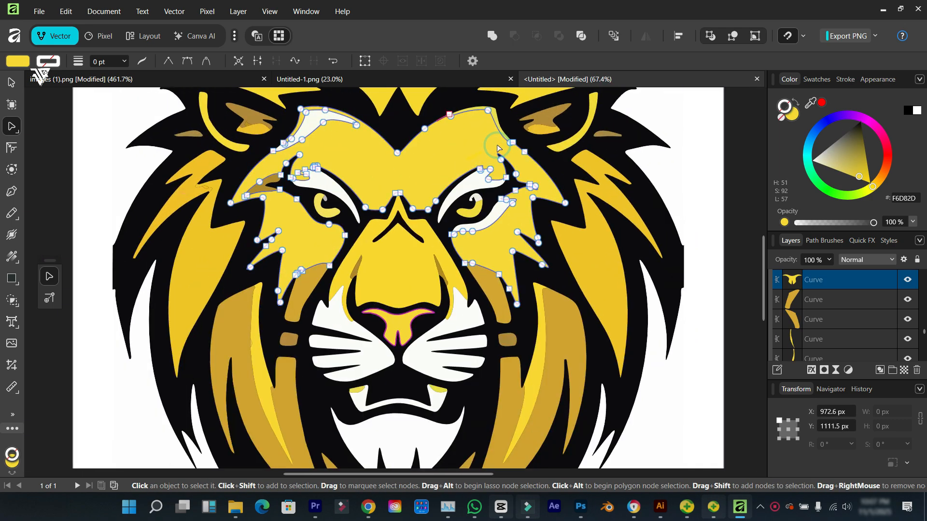
Recolour the lion's forehead curve to a warmer golden yellow on the Color wheel
click(830, 119)
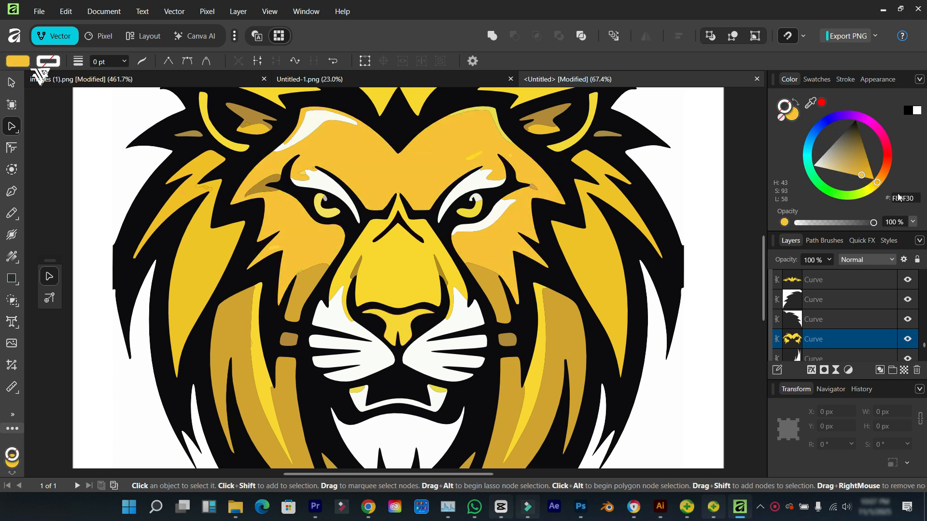
click(822, 159)
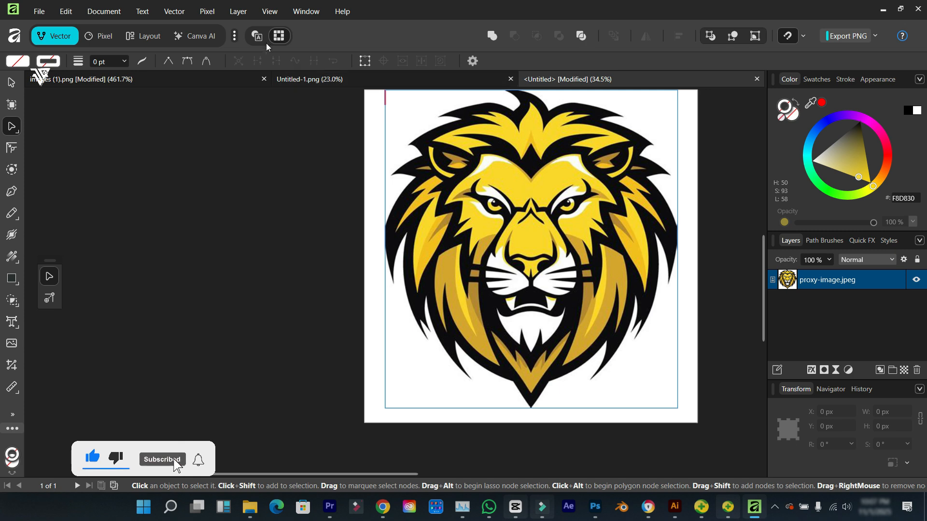
mouse_move(202, 36)
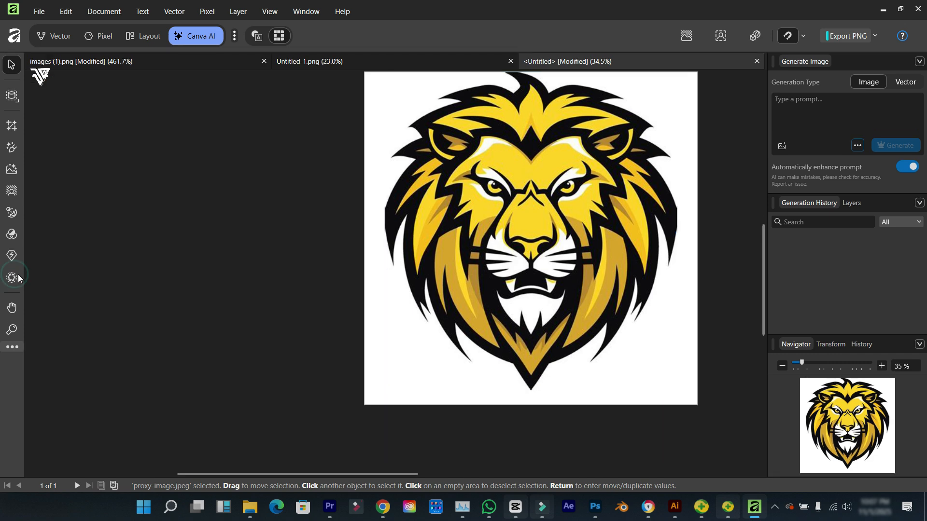
Run Super Resolve on the lion with a raised scale, creating an upscaled layer
click(11, 256)
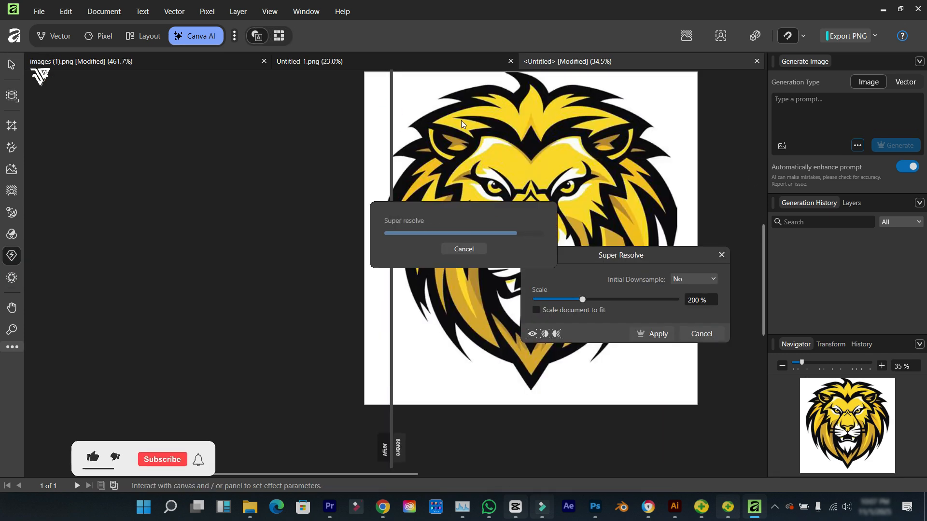
click(93, 458)
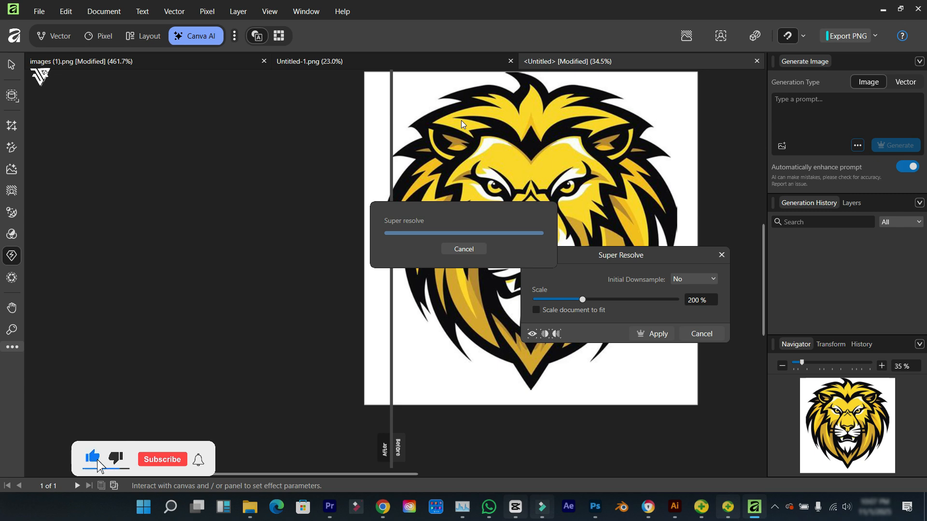
click(161, 459)
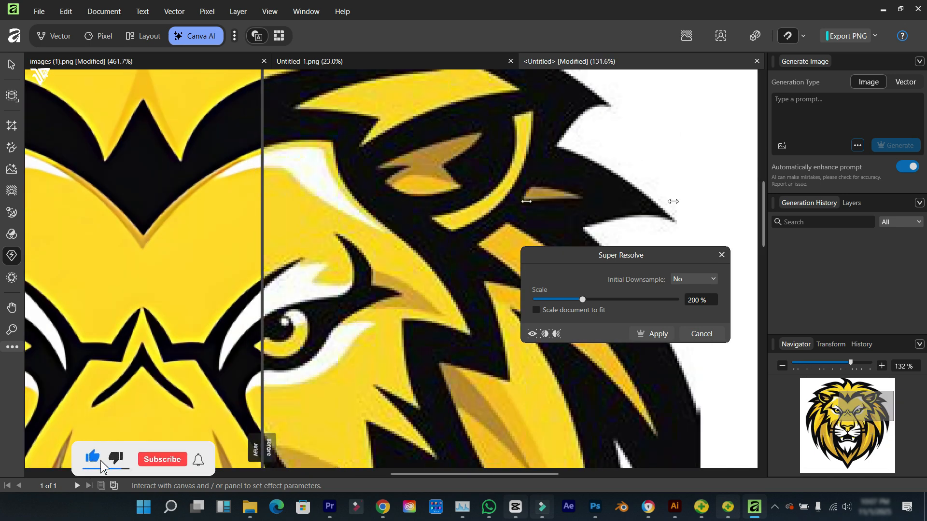
click(162, 459)
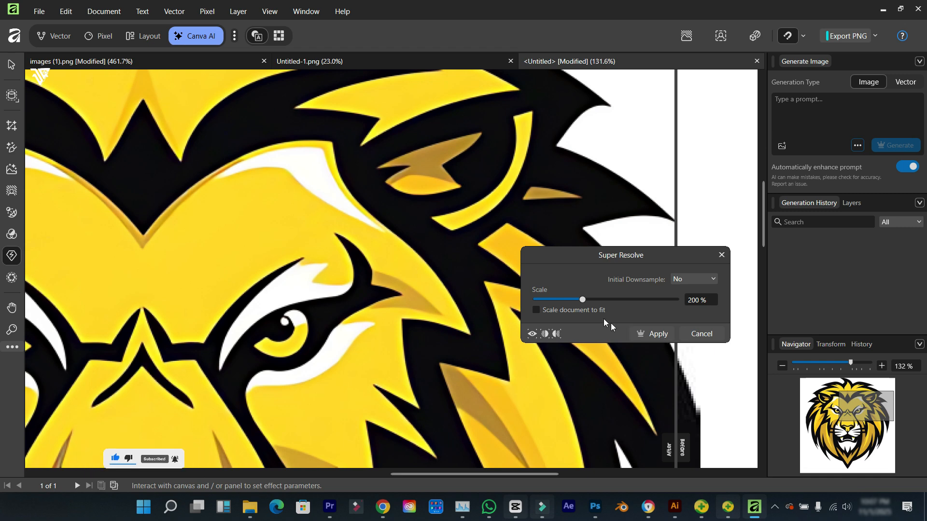
drag(582, 299, 594, 300)
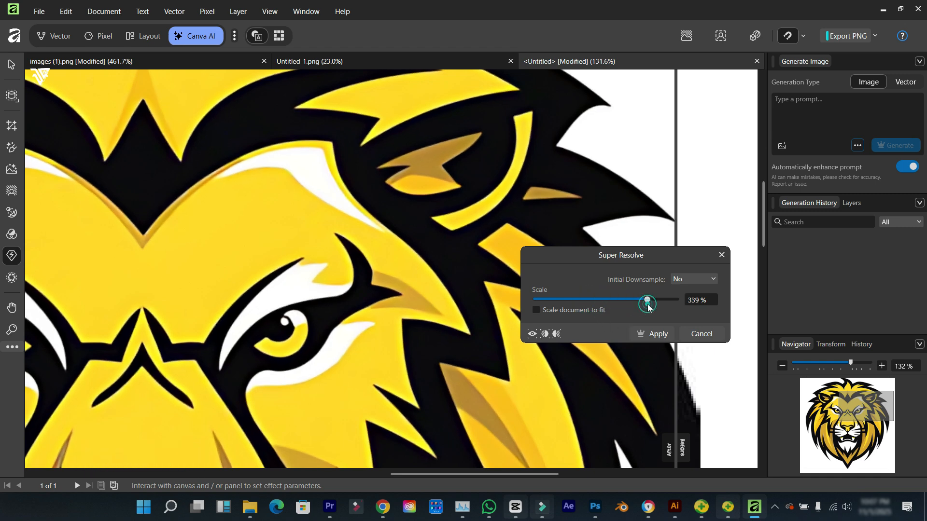
drag(646, 299, 670, 299)
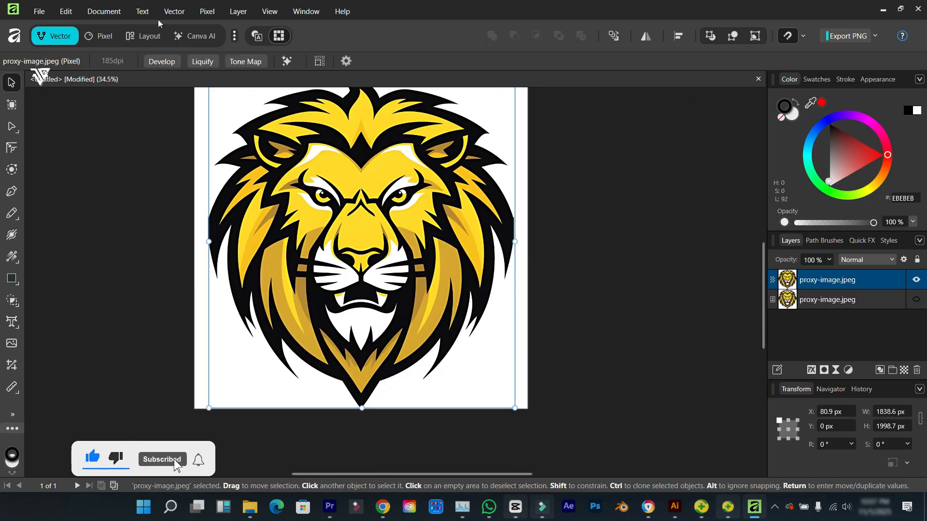
Image Trace the upscaled lion at 100% edge threshold and 11% curve fitting tolerance
click(173, 12)
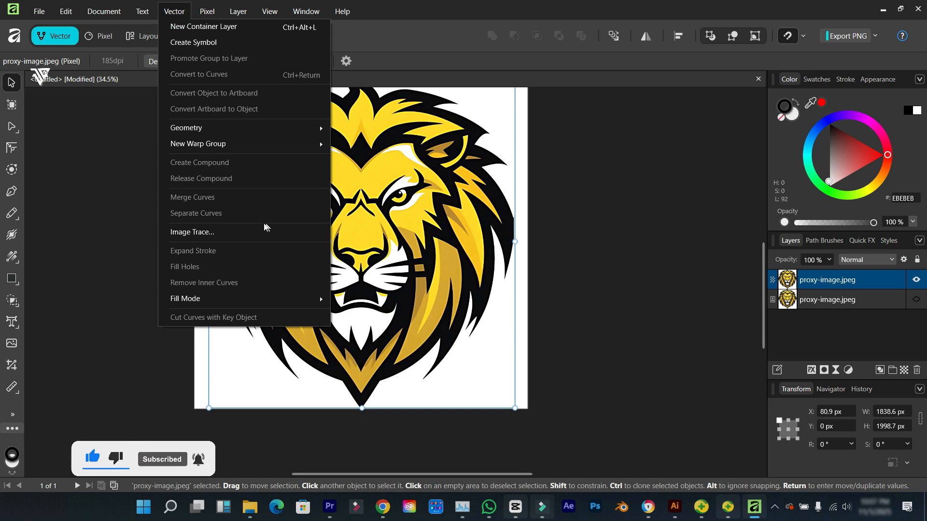
click(192, 232)
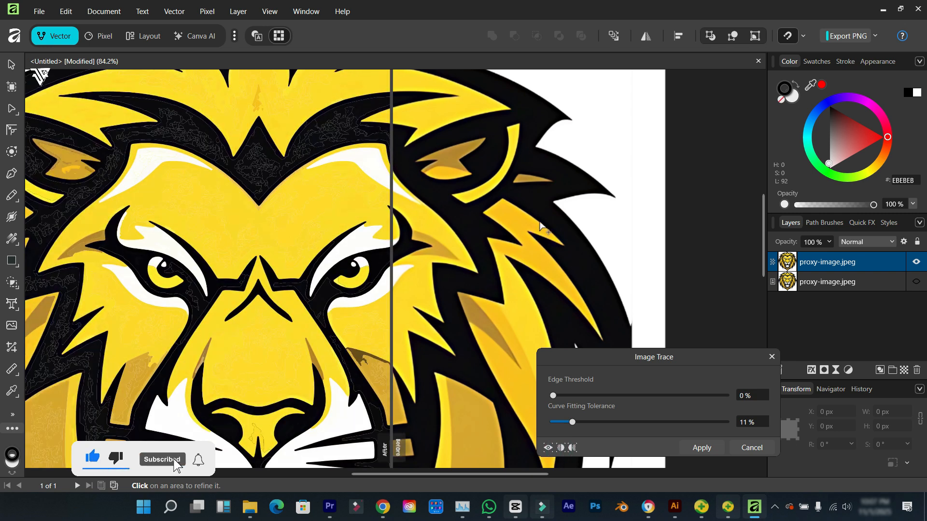
drag(553, 395, 725, 395)
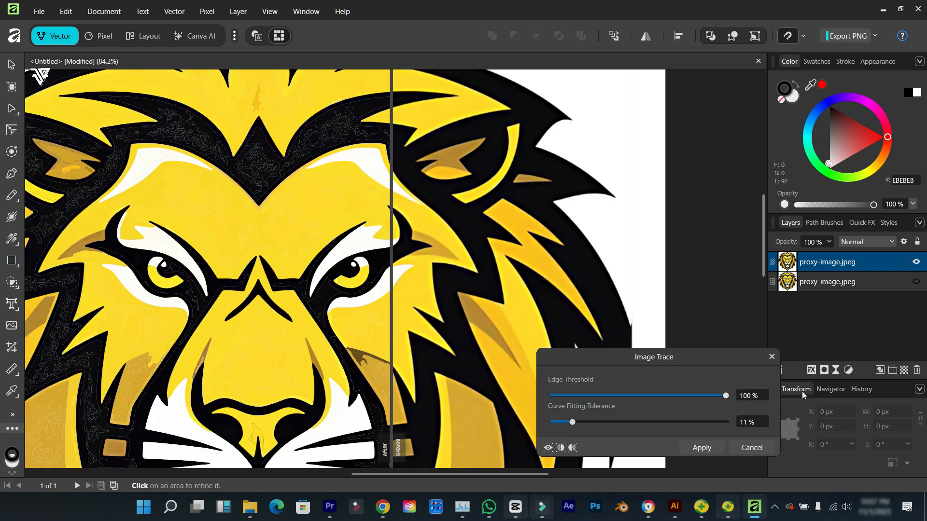
drag(550, 422, 571, 422)
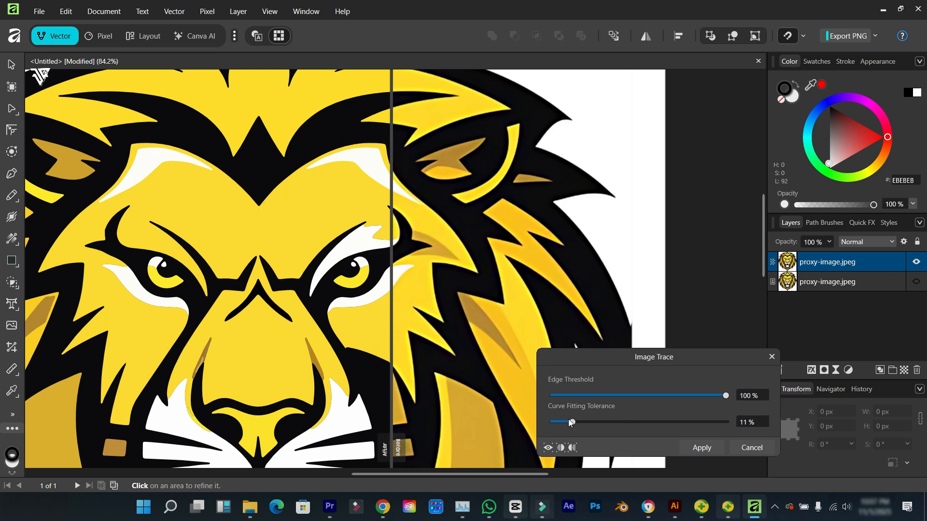
drag(571, 422, 566, 422)
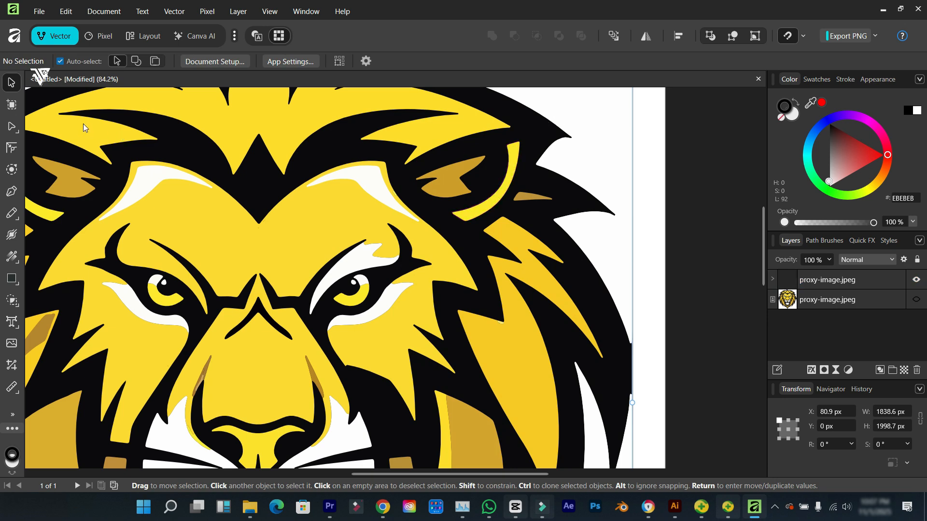
Pull the black mane spike's tip node further left and refine the tip's shape
click(11, 127)
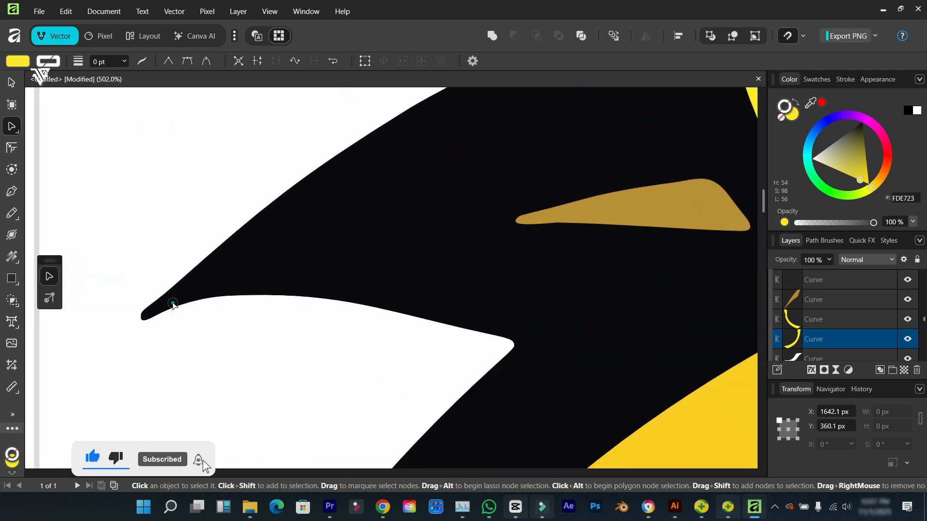
click(173, 303)
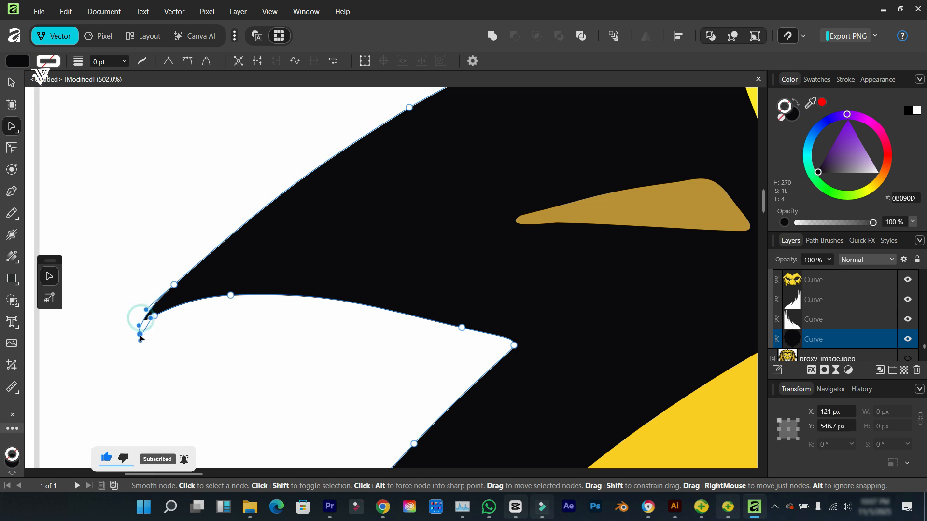
drag(142, 337, 122, 337)
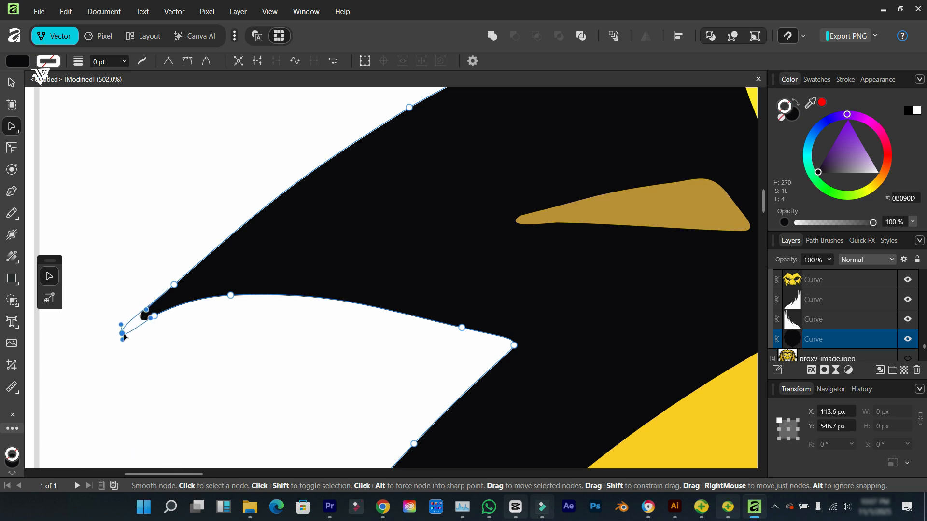
drag(121, 337, 133, 328)
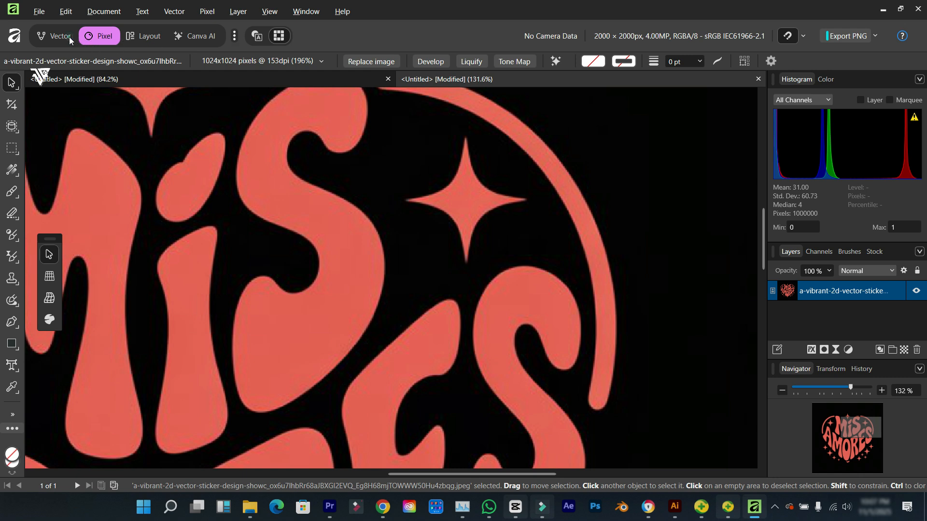
Run Super Resolve on the Mis Amores sticker at 239% scale
click(54, 36)
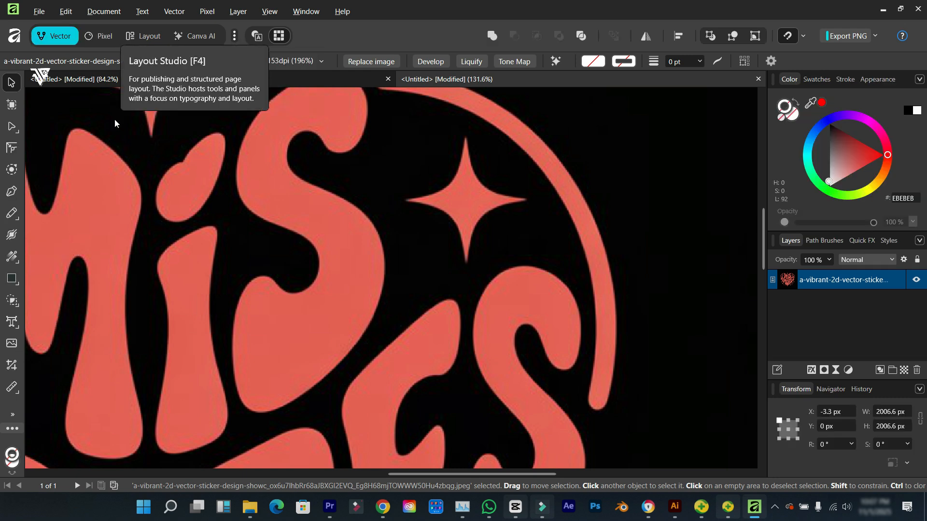
click(555, 61)
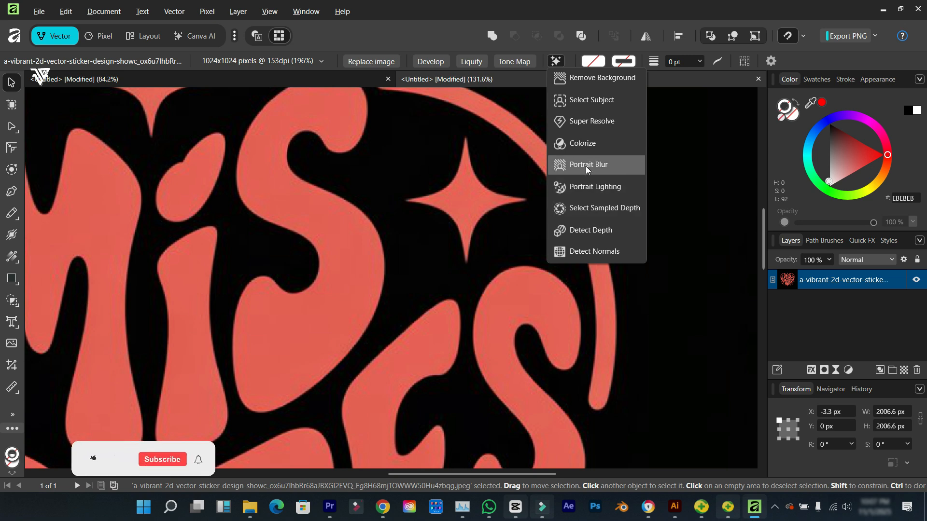
click(592, 121)
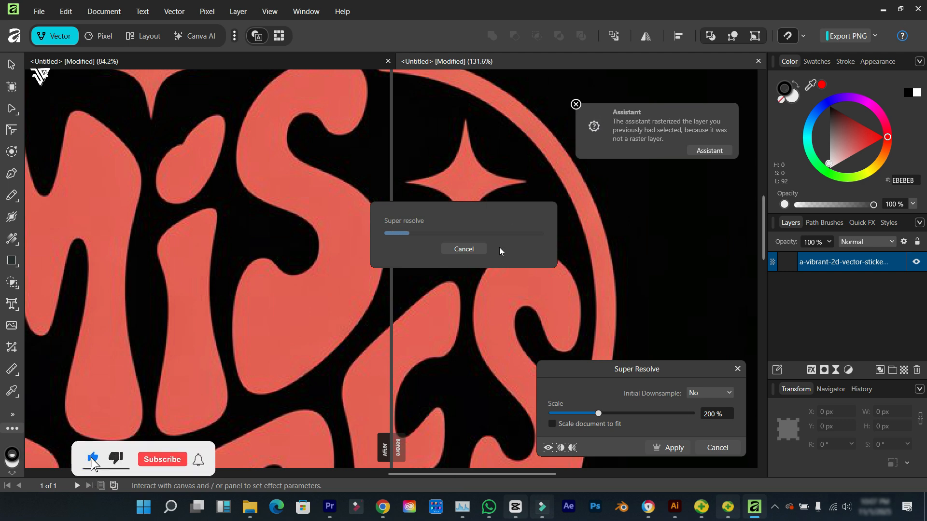
click(161, 459)
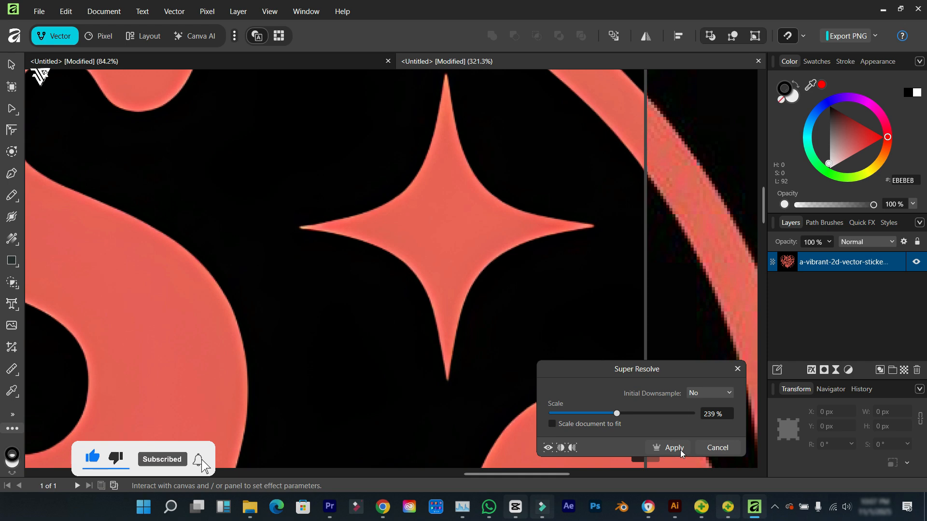
click(672, 448)
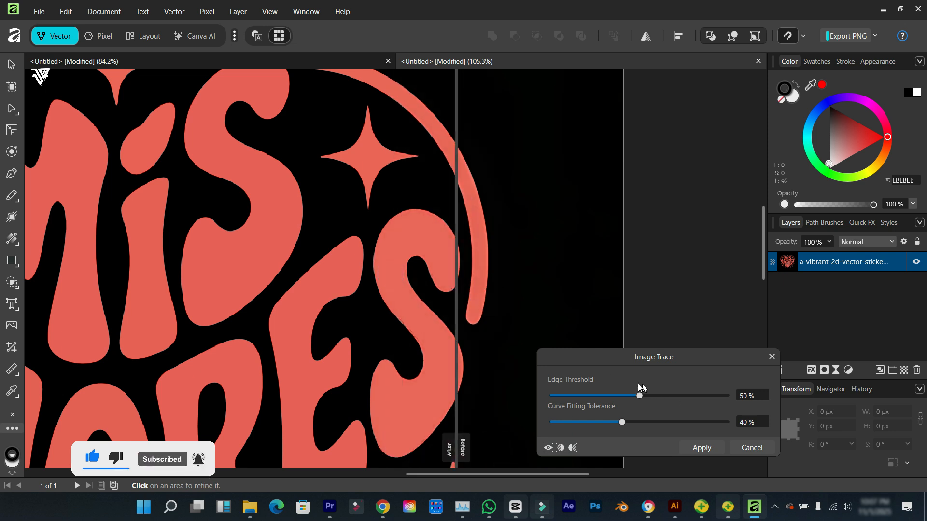
Apply Image Trace to the sticker with 100% edge threshold and 2% curve fitting tolerance
drag(638, 395, 725, 395)
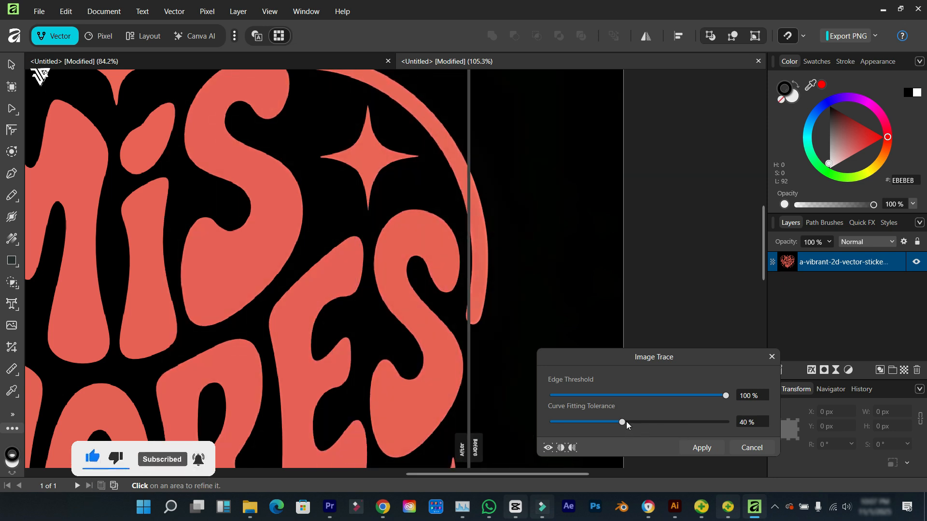
drag(621, 422, 562, 421)
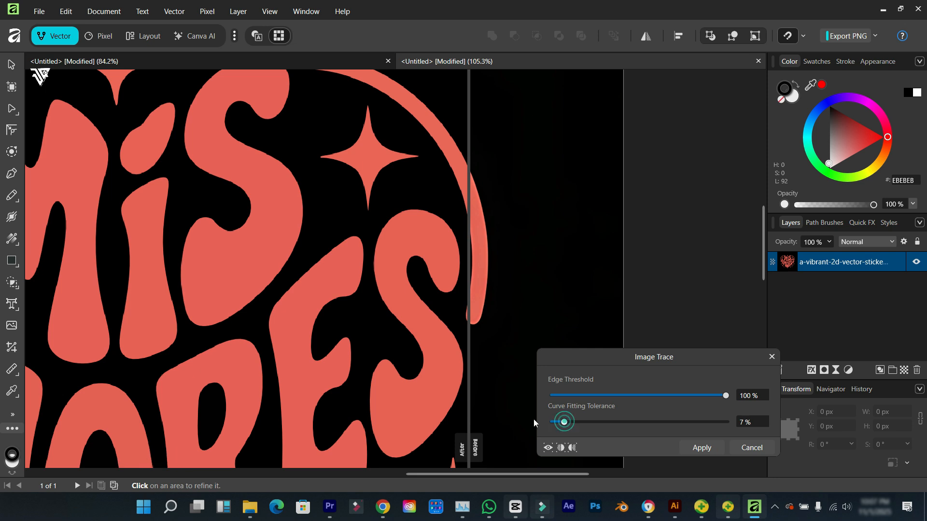
drag(562, 422, 725, 421)
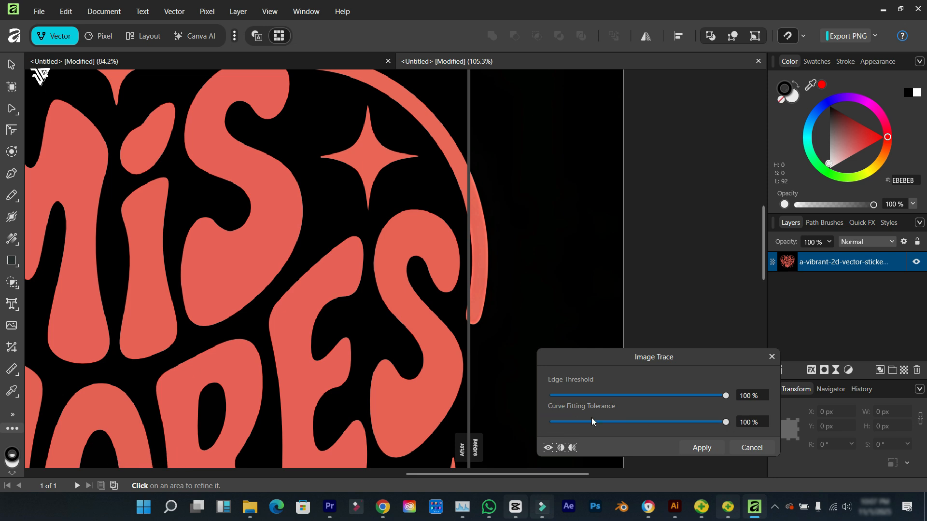
drag(724, 421, 571, 422)
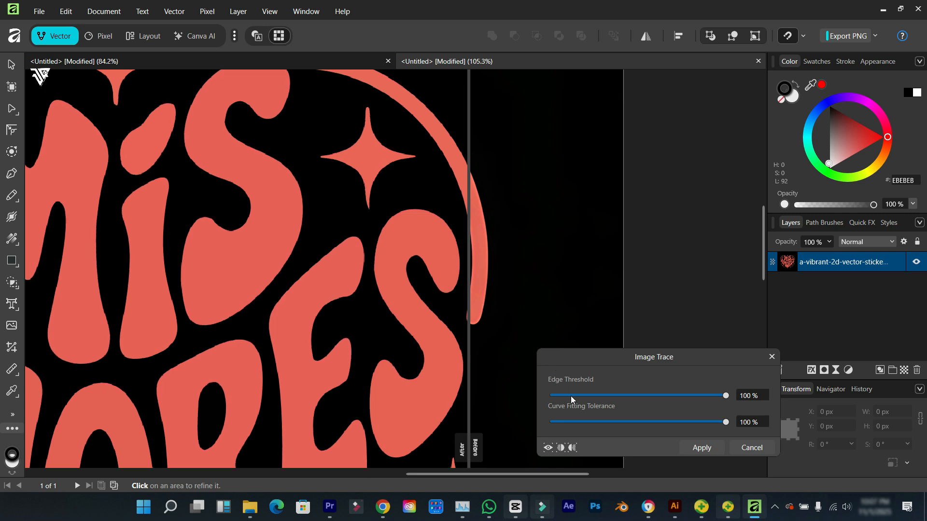
drag(724, 422, 563, 422)
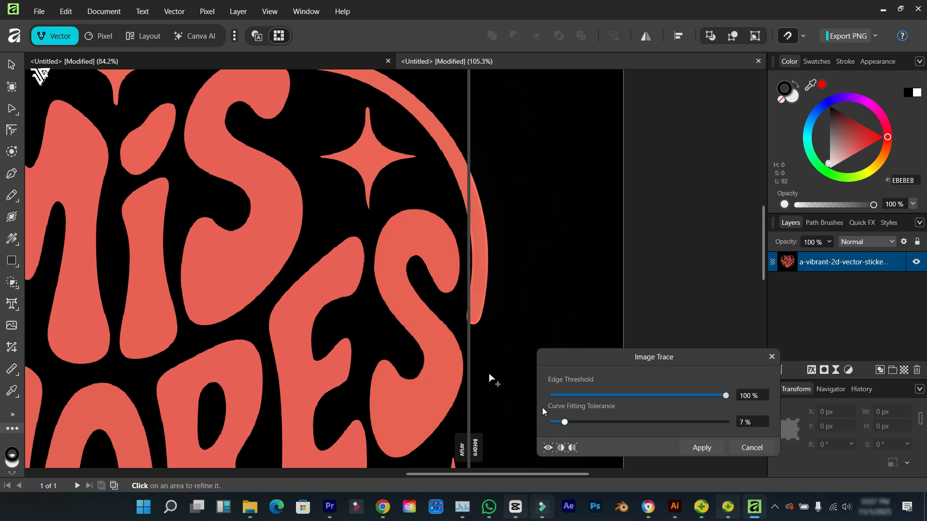
drag(467, 383, 444, 383)
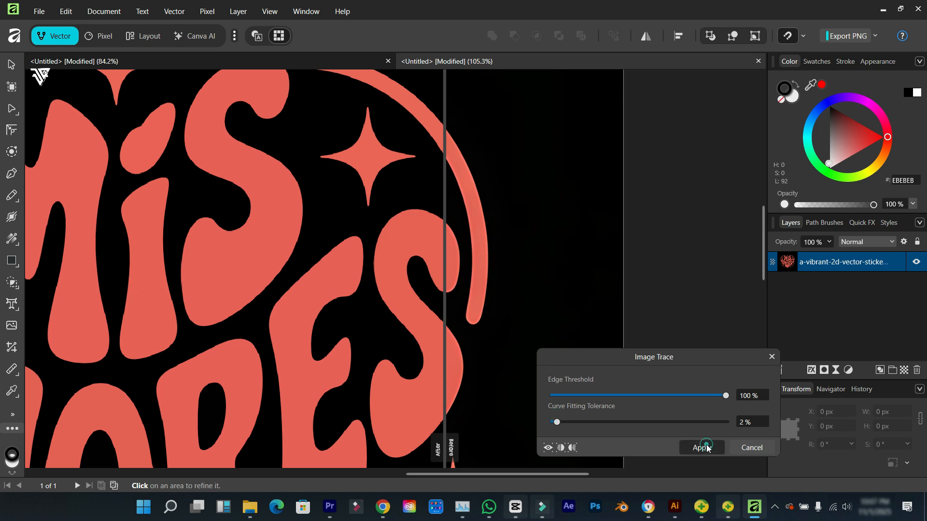
click(701, 448)
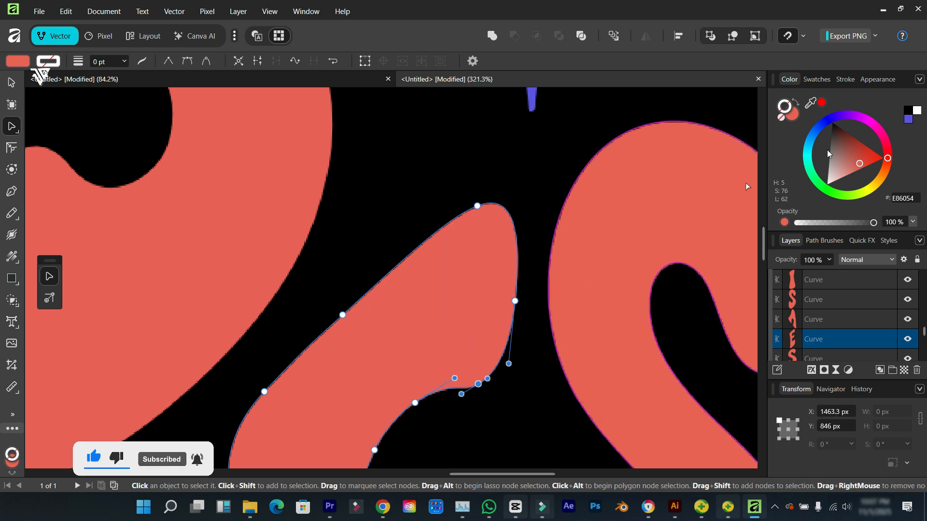
Hide the traced sticker layer and place the RSANTOS lion logo above it
click(845, 169)
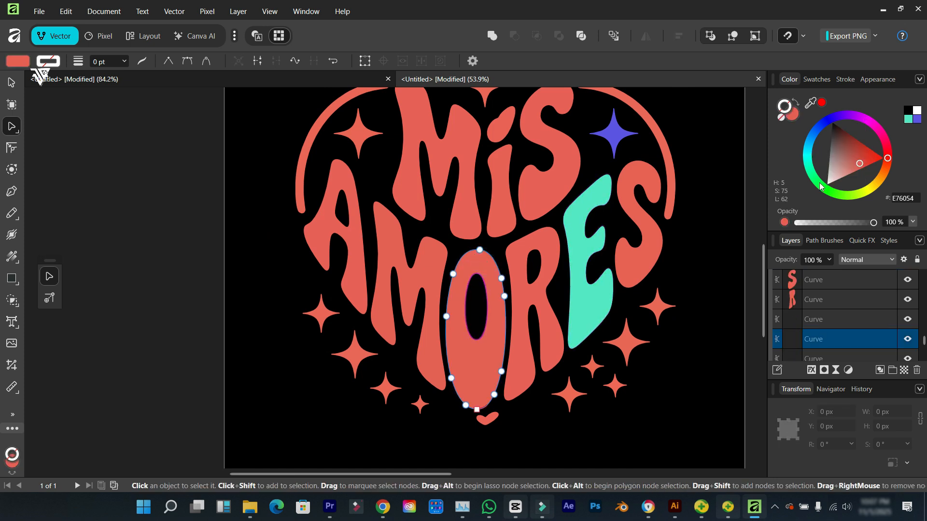
click(850, 140)
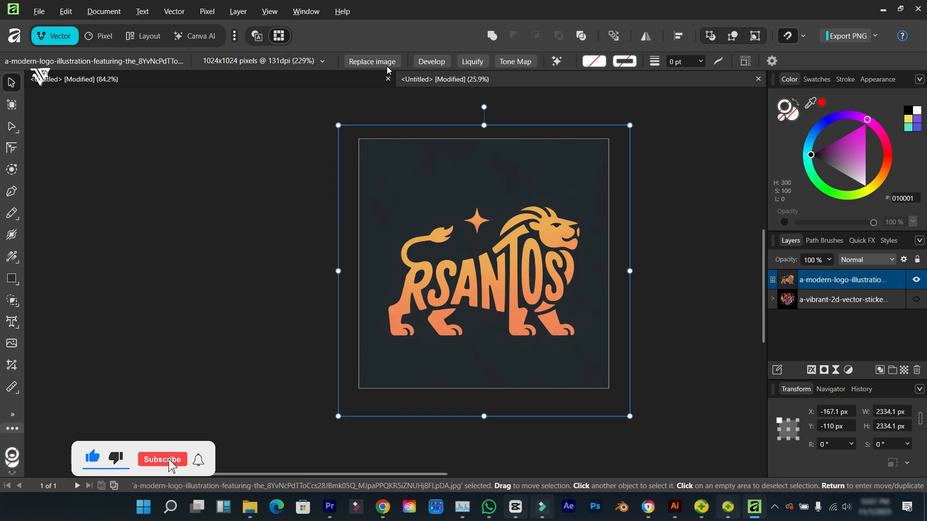
Run Super Resolve on the RSANTOS logo, raising Scale to 373%
click(556, 60)
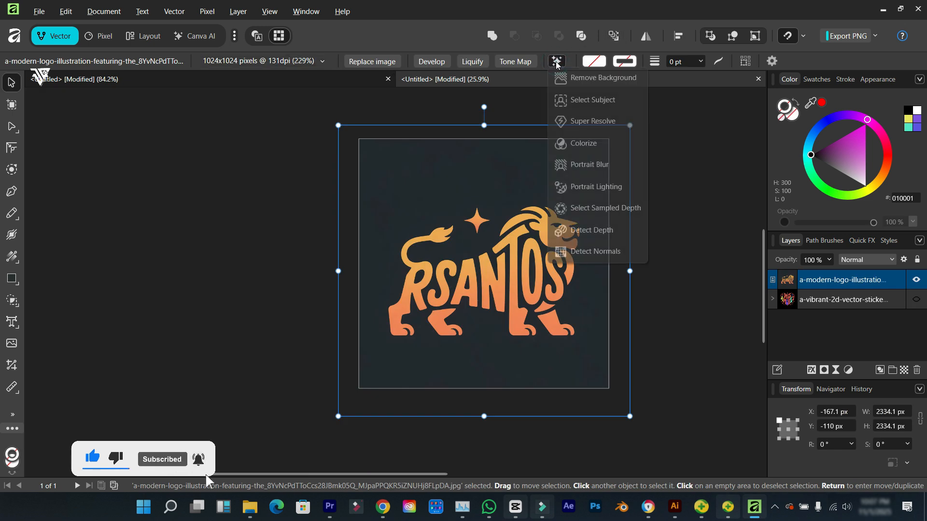
mouse_move(602, 120)
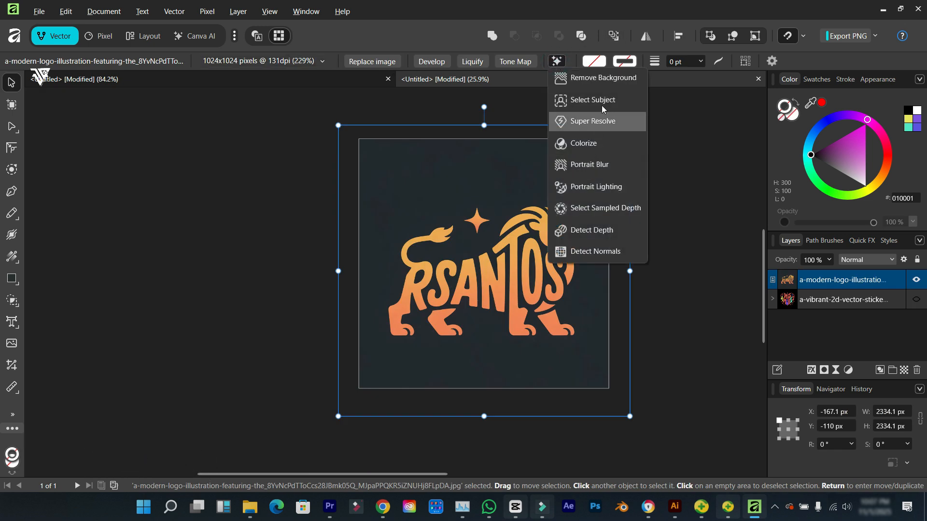
click(591, 121)
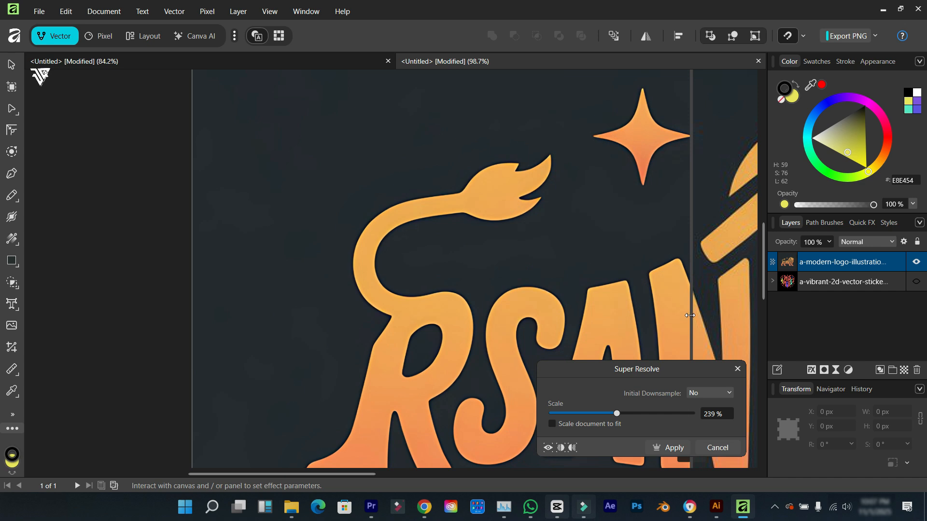
drag(617, 413, 651, 413)
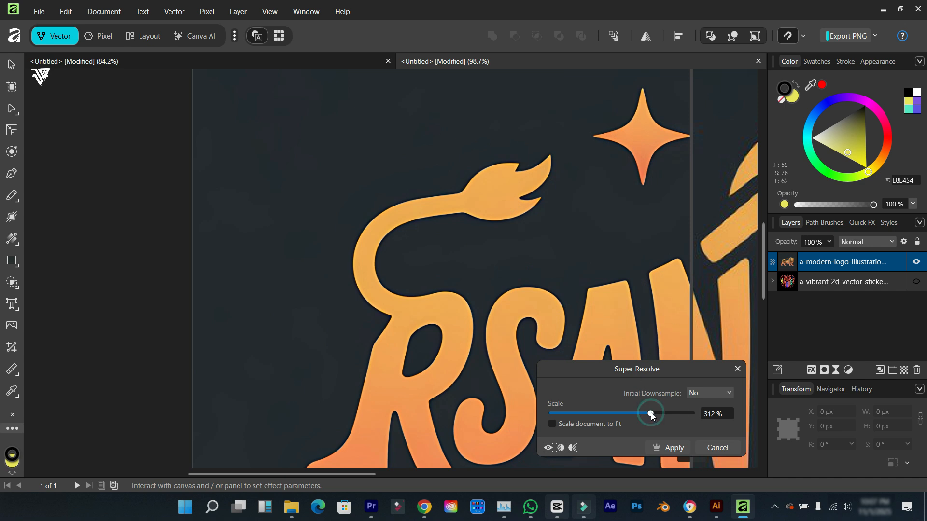
drag(650, 414, 679, 413)
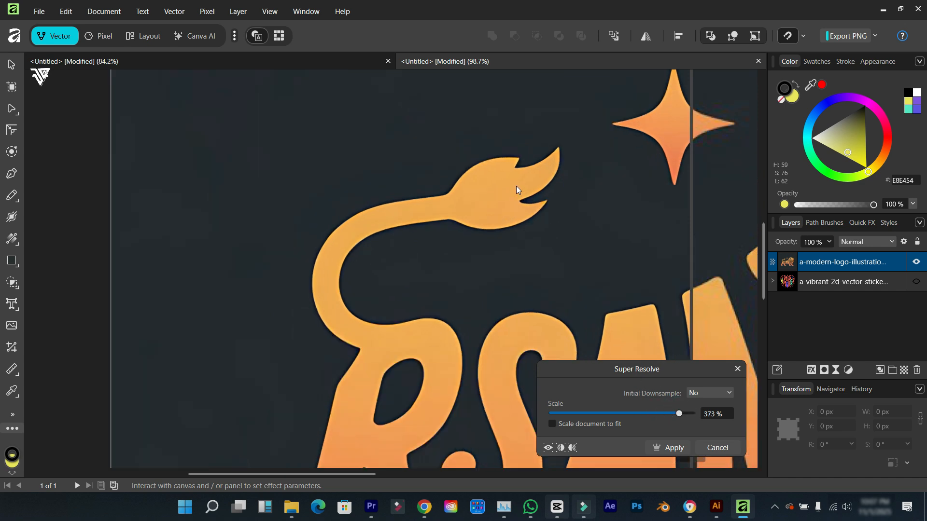
click(672, 447)
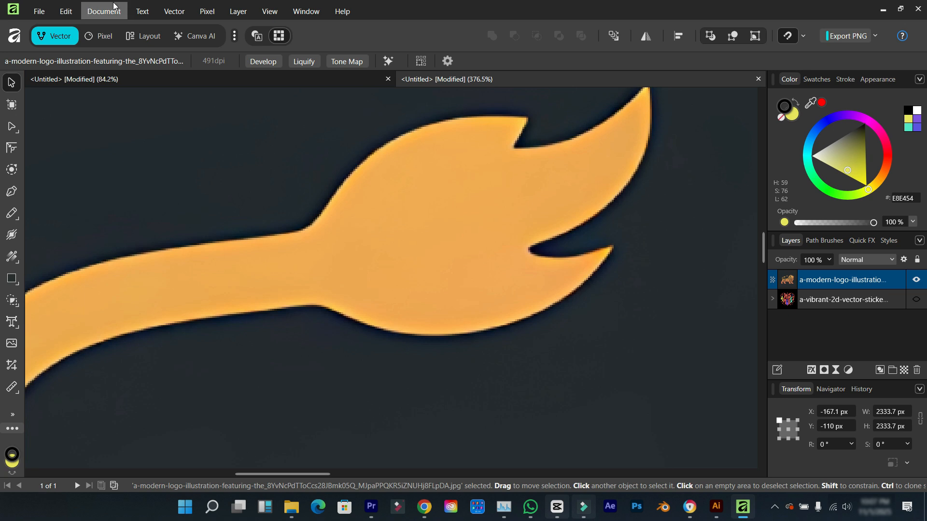
click(173, 10)
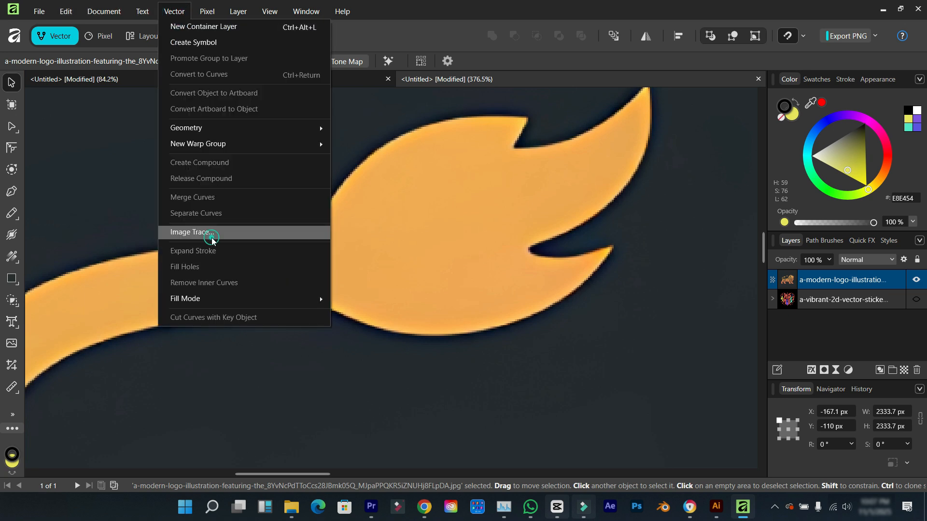
Apply Image Trace to the RSANTOS logo with 100% edge threshold and 0% tolerance
click(191, 231)
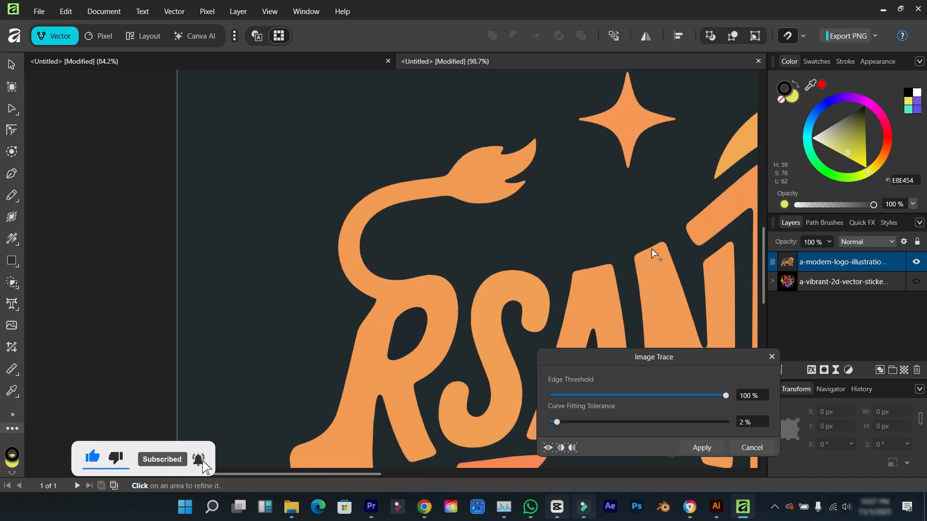
drag(725, 395, 552, 396)
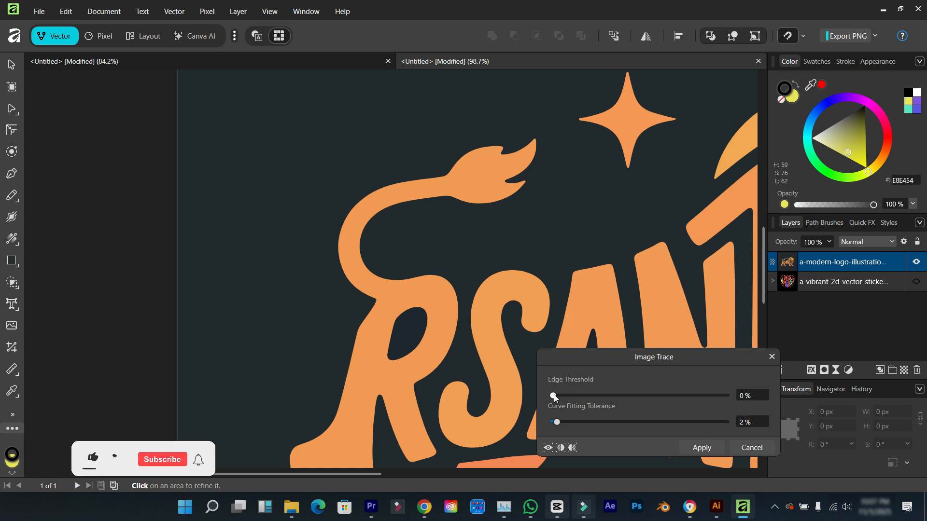
drag(554, 395, 725, 395)
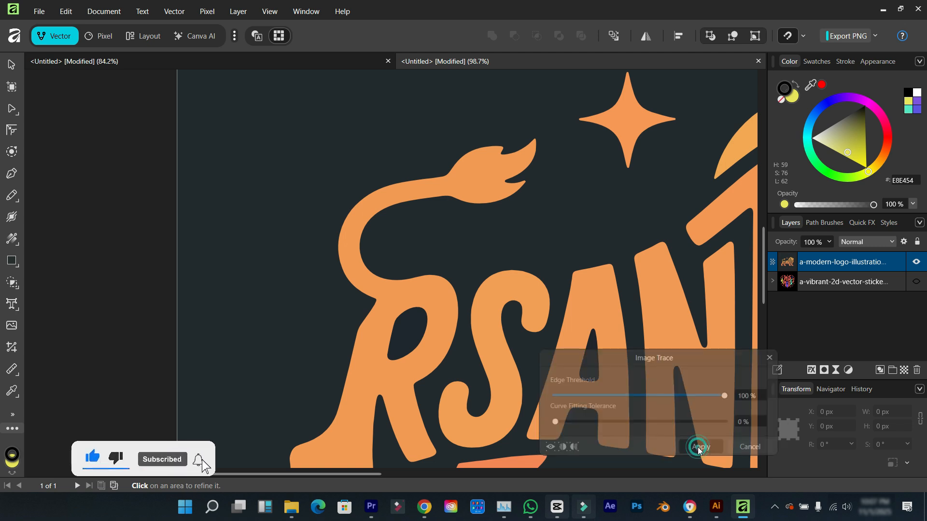
click(698, 447)
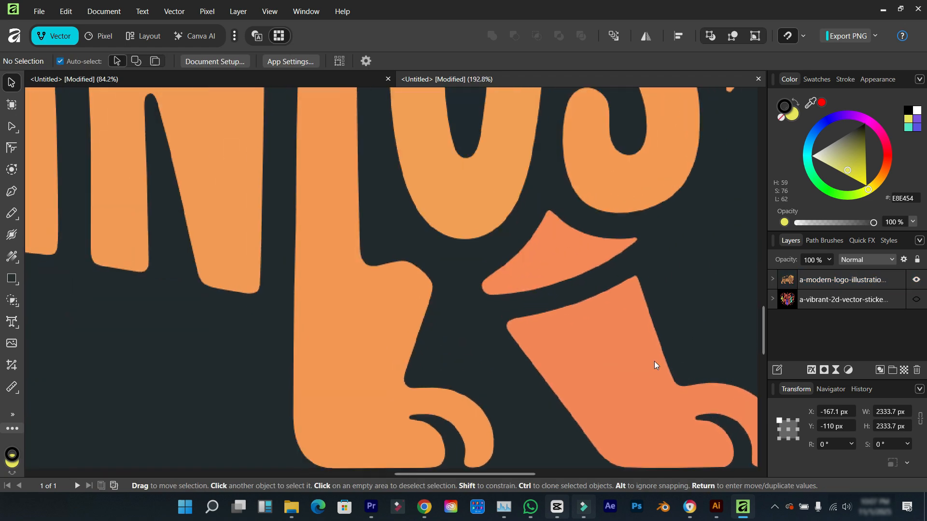
click(11, 126)
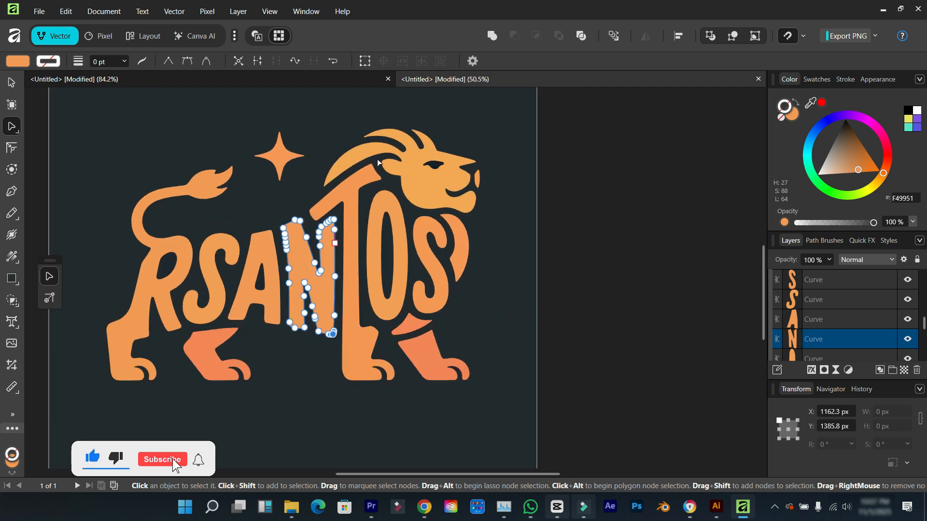
click(162, 459)
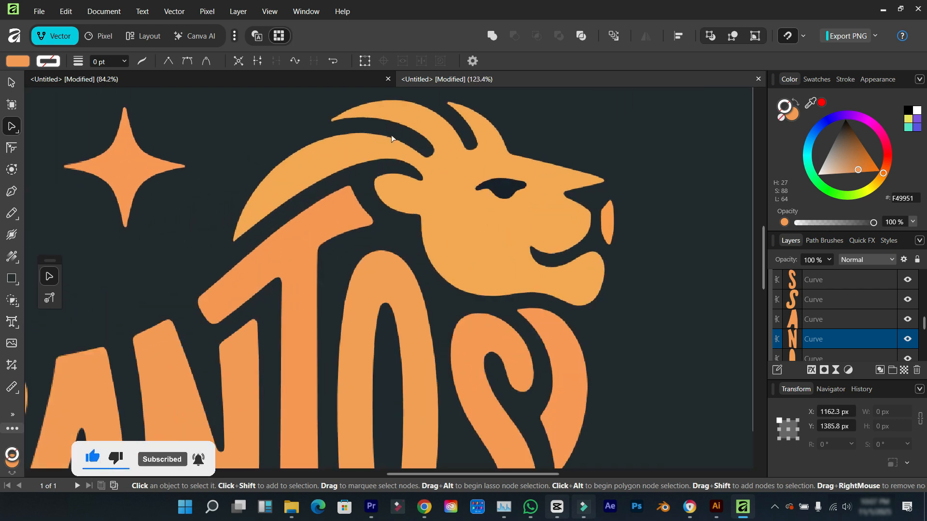